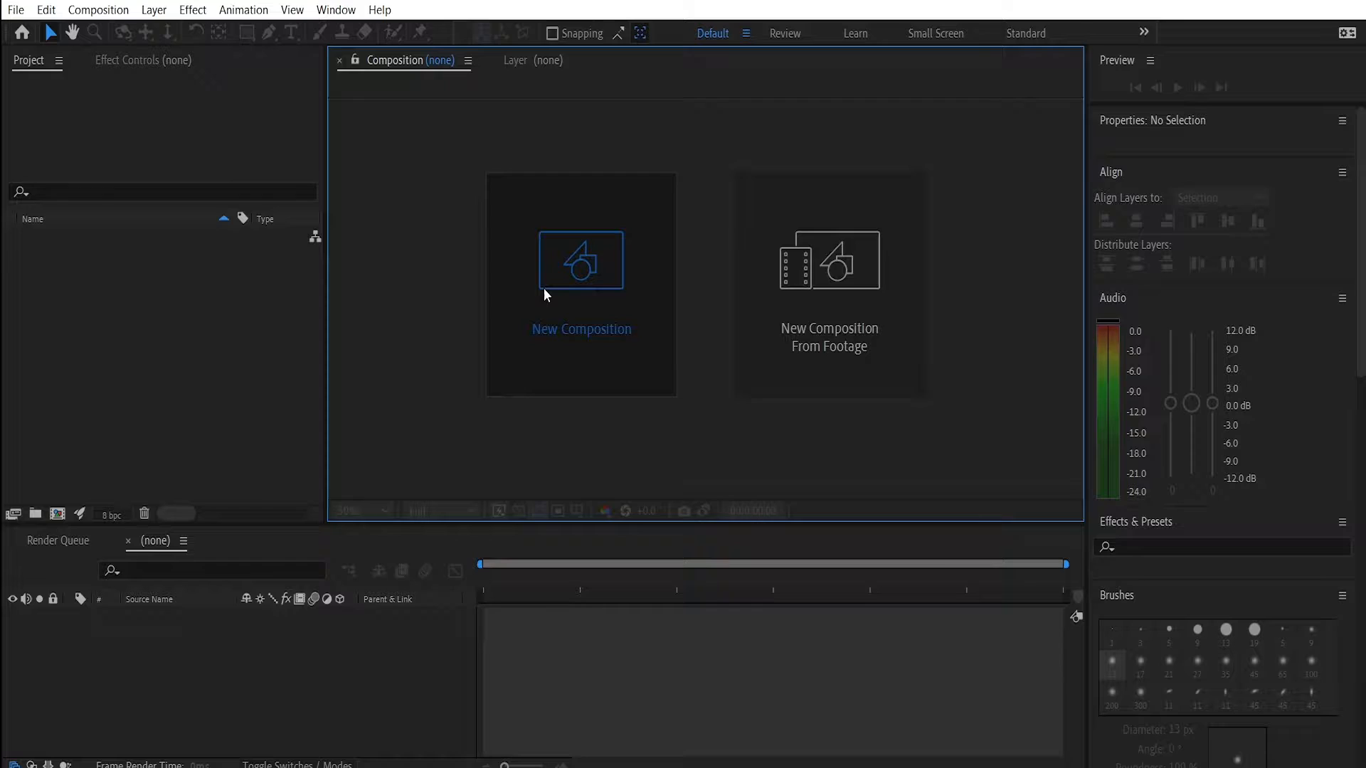
- Create Comp 1 at 1920×1080, 30 fps, five seconds, with a black background
click(580, 258)
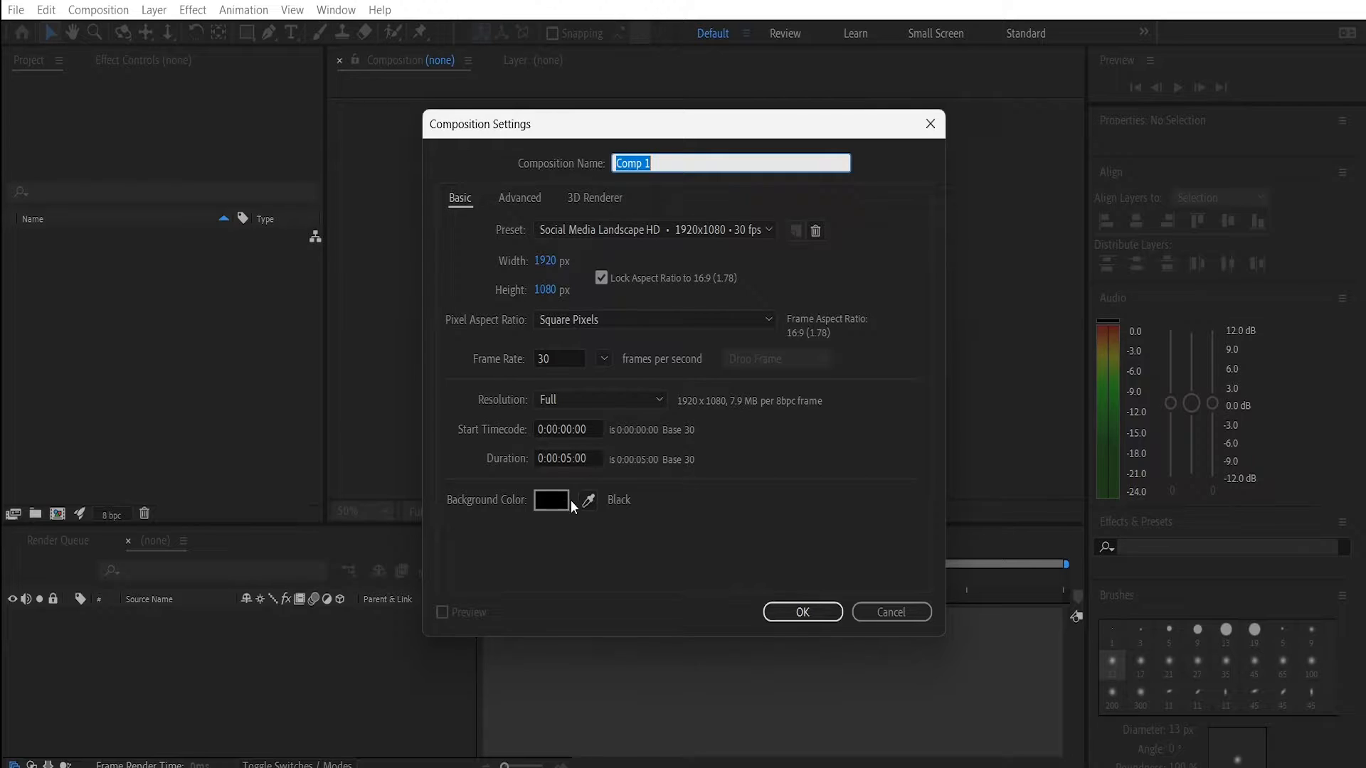
click(801, 612)
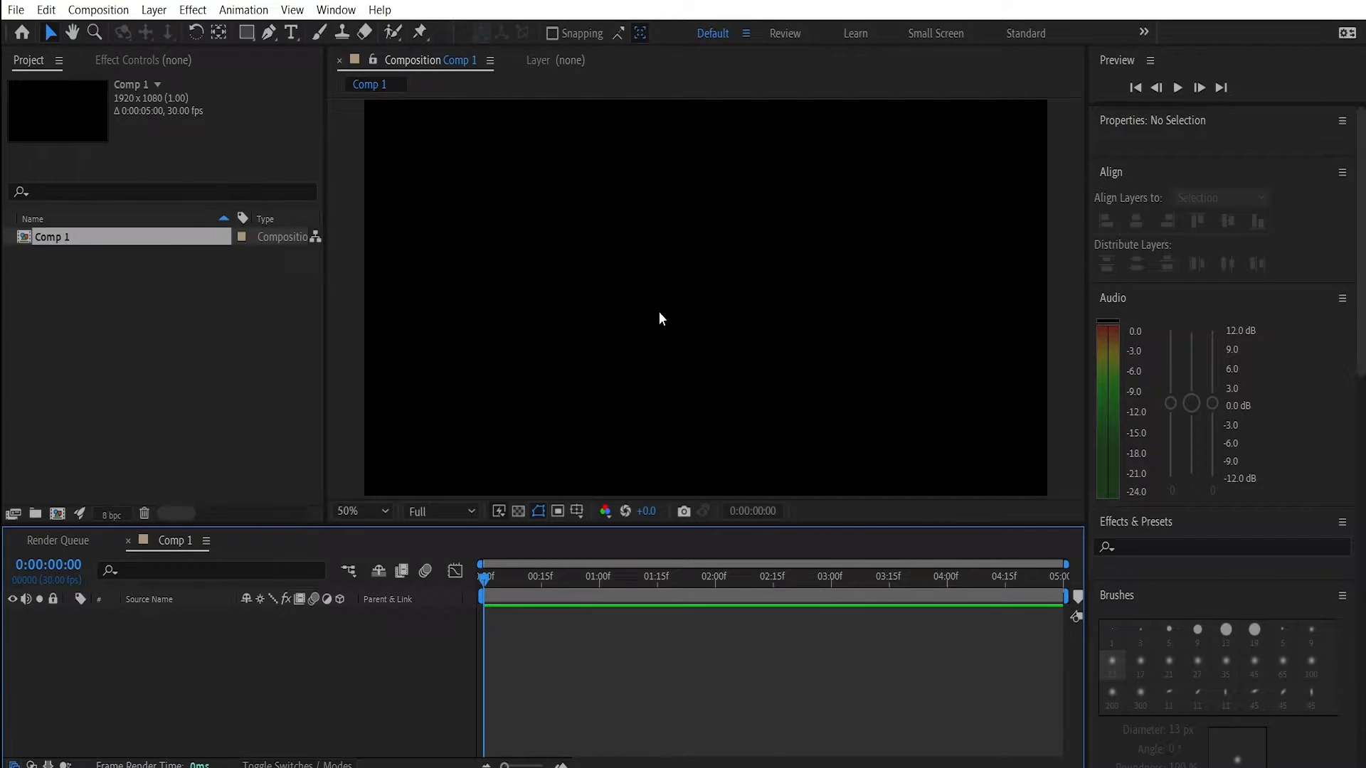
- Draw a large white-filled rectangle centred in the composition with the Rectangle tool
click(246, 33)
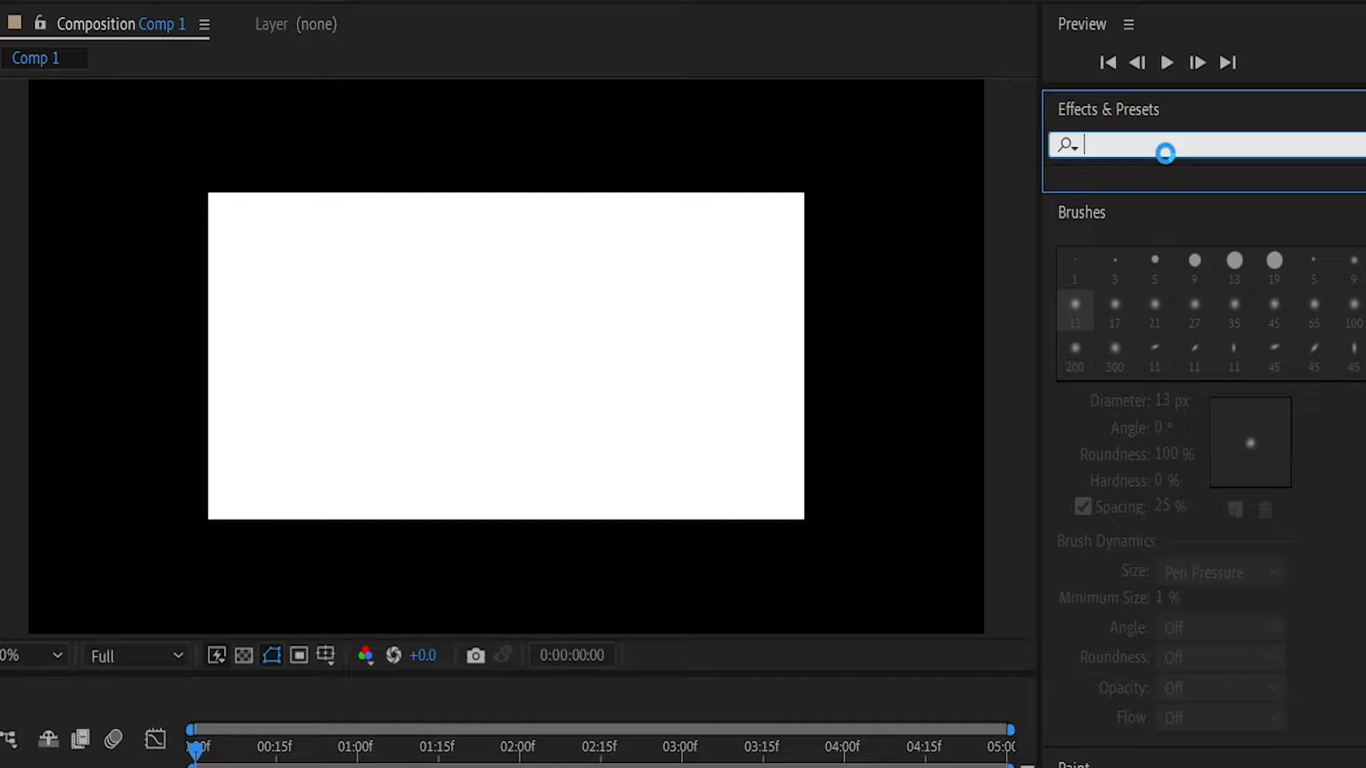
- Apply Roughen Edges to Shape Layer 1 with Border 115, Scale 15 and Complexity 2
text(roughen)
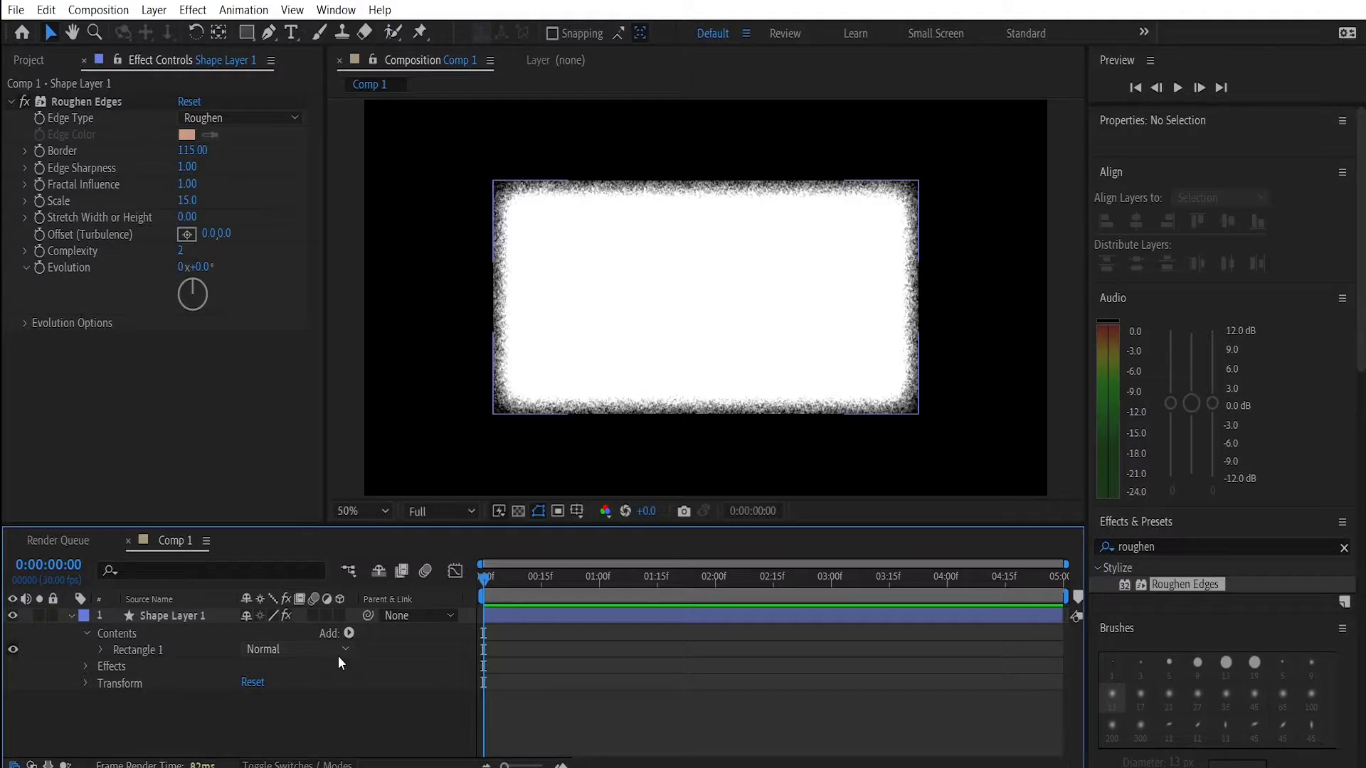
- Keyframe Evolution from 0° at the start to a higher value at the last frame, with Evolution Options revealed
click(499, 576)
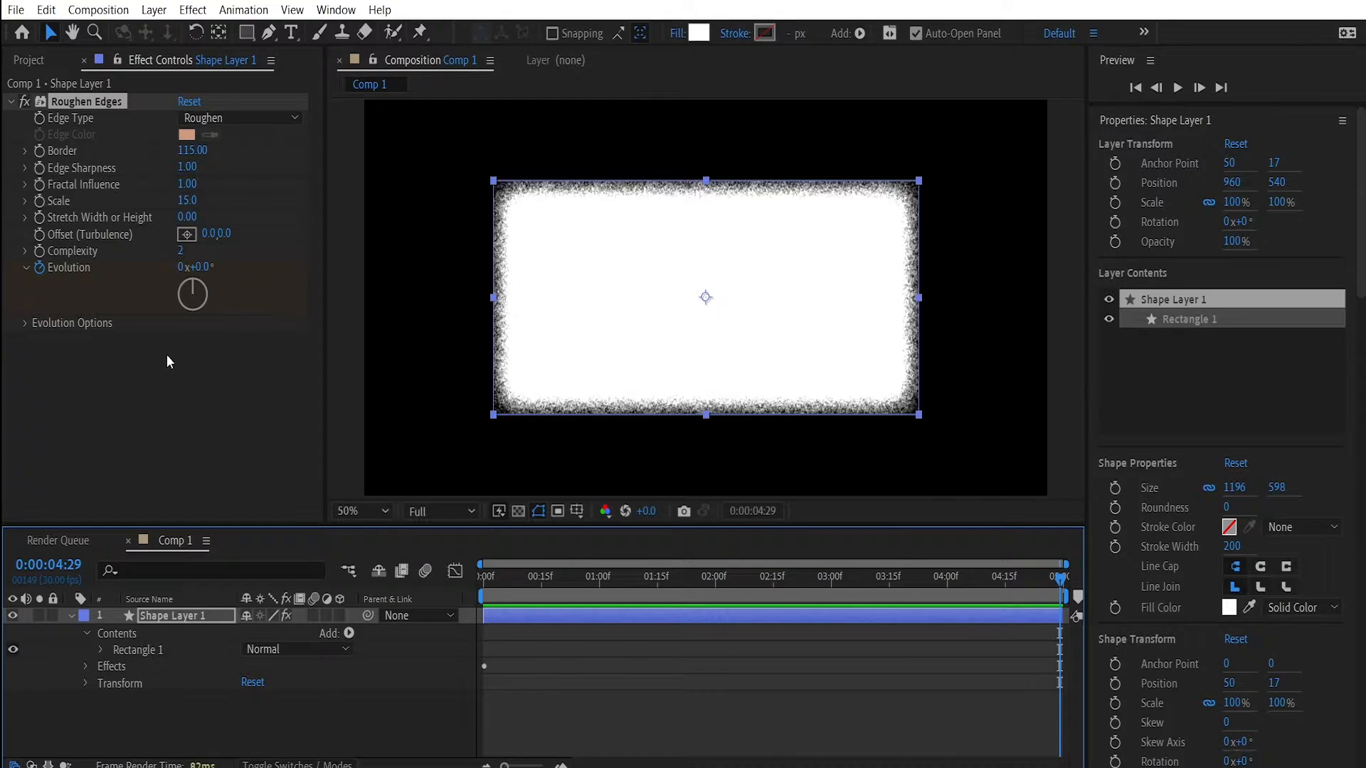
click(192, 266)
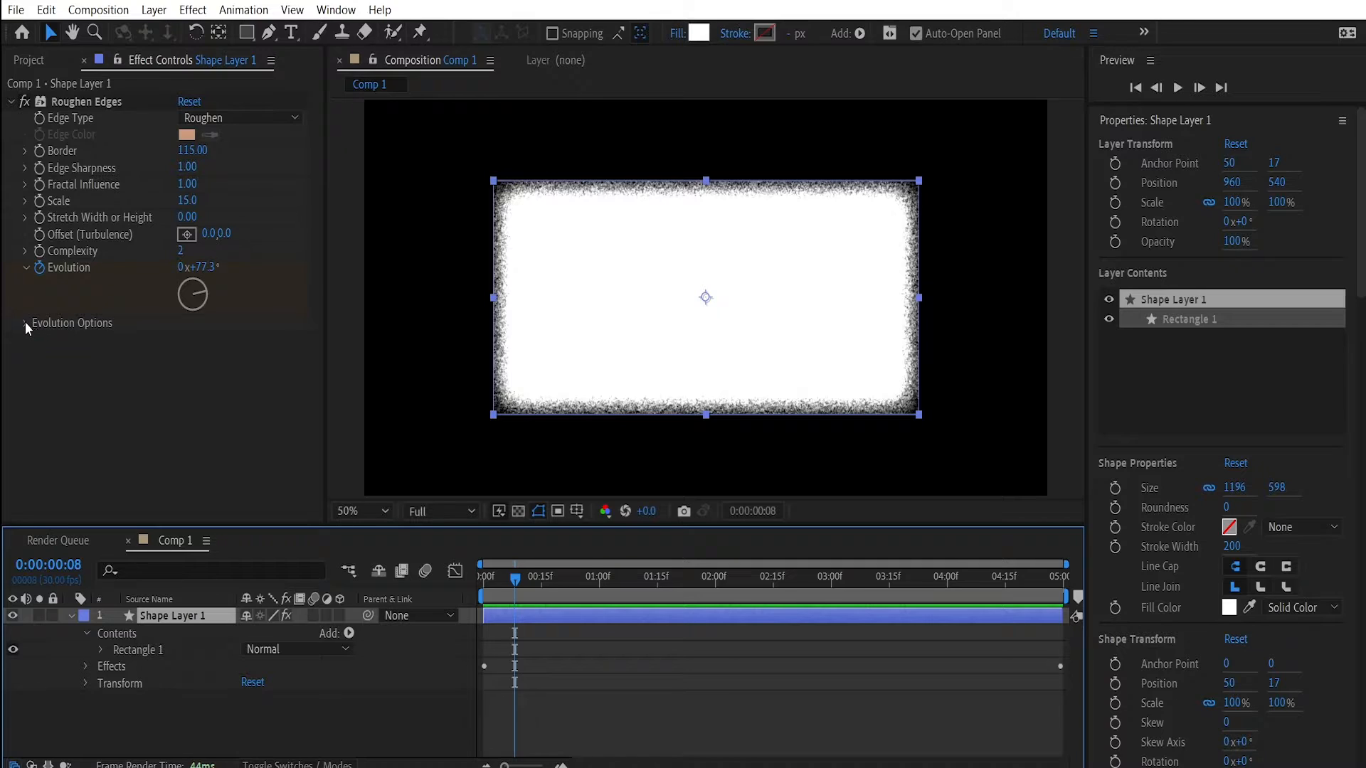
click(27, 323)
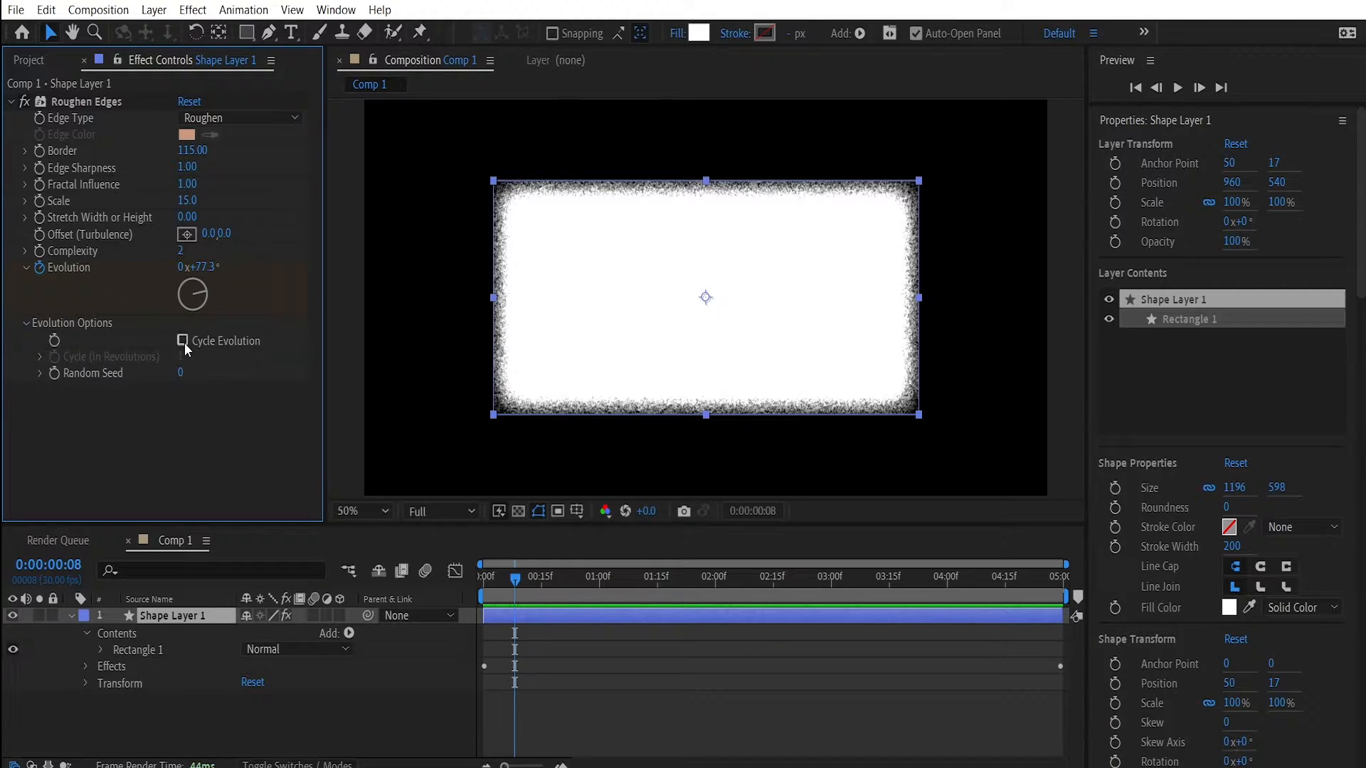
click(183, 340)
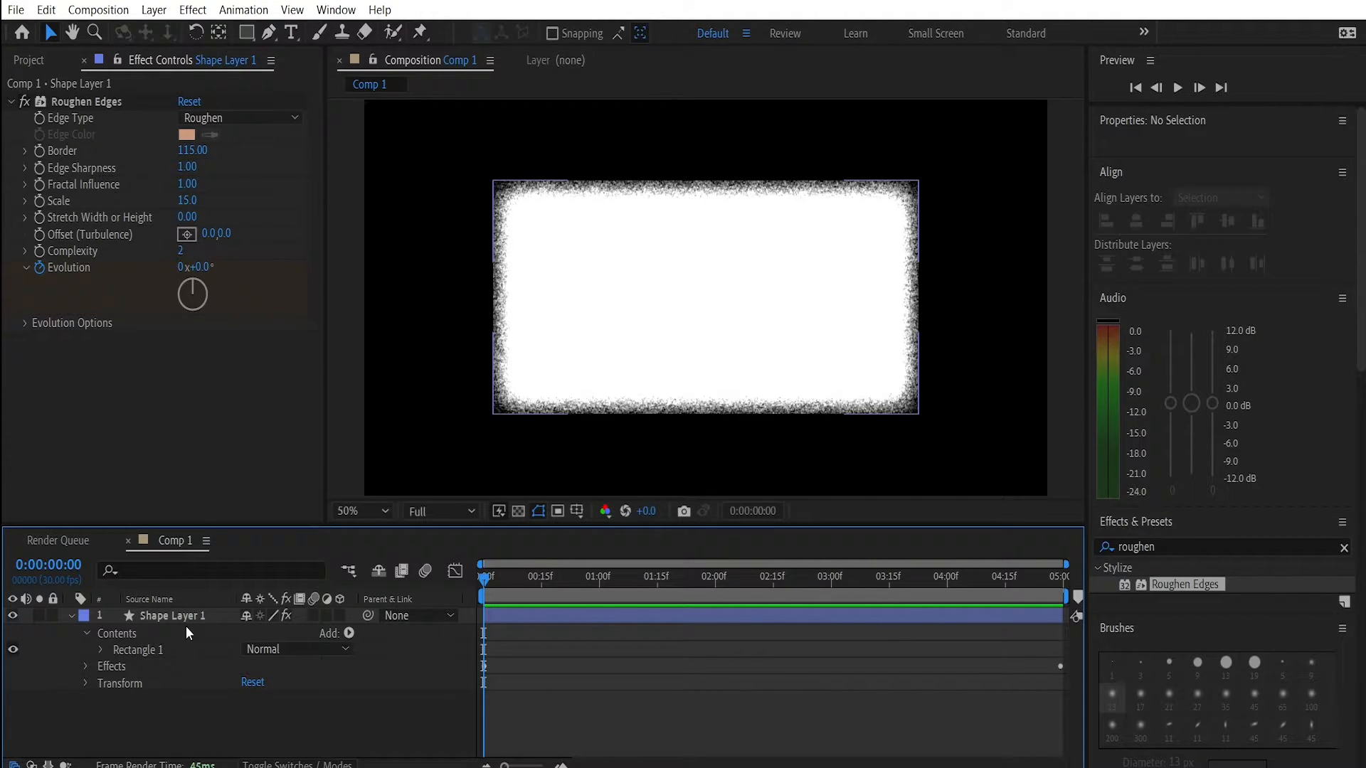
- Give the rectangle a solid-colour stroke in Screen blending mode
click(174, 616)
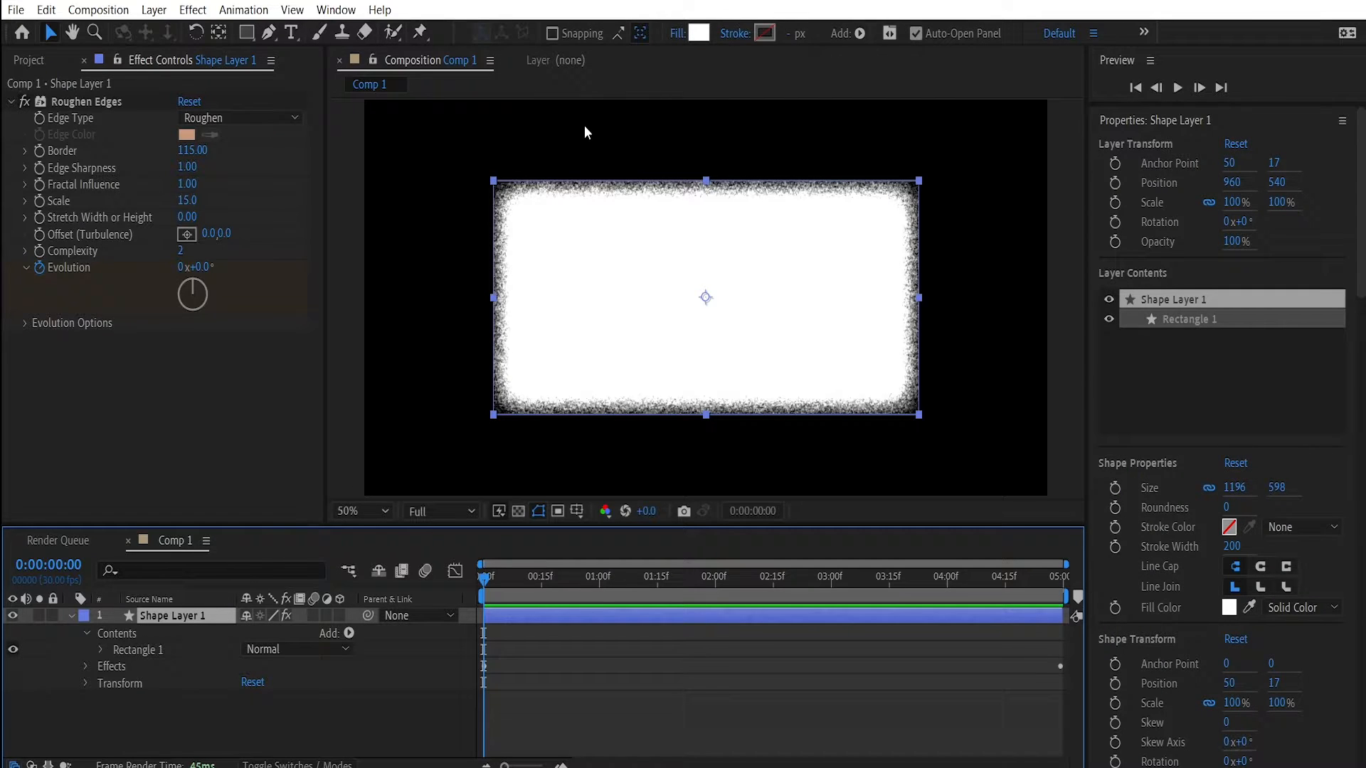
click(762, 33)
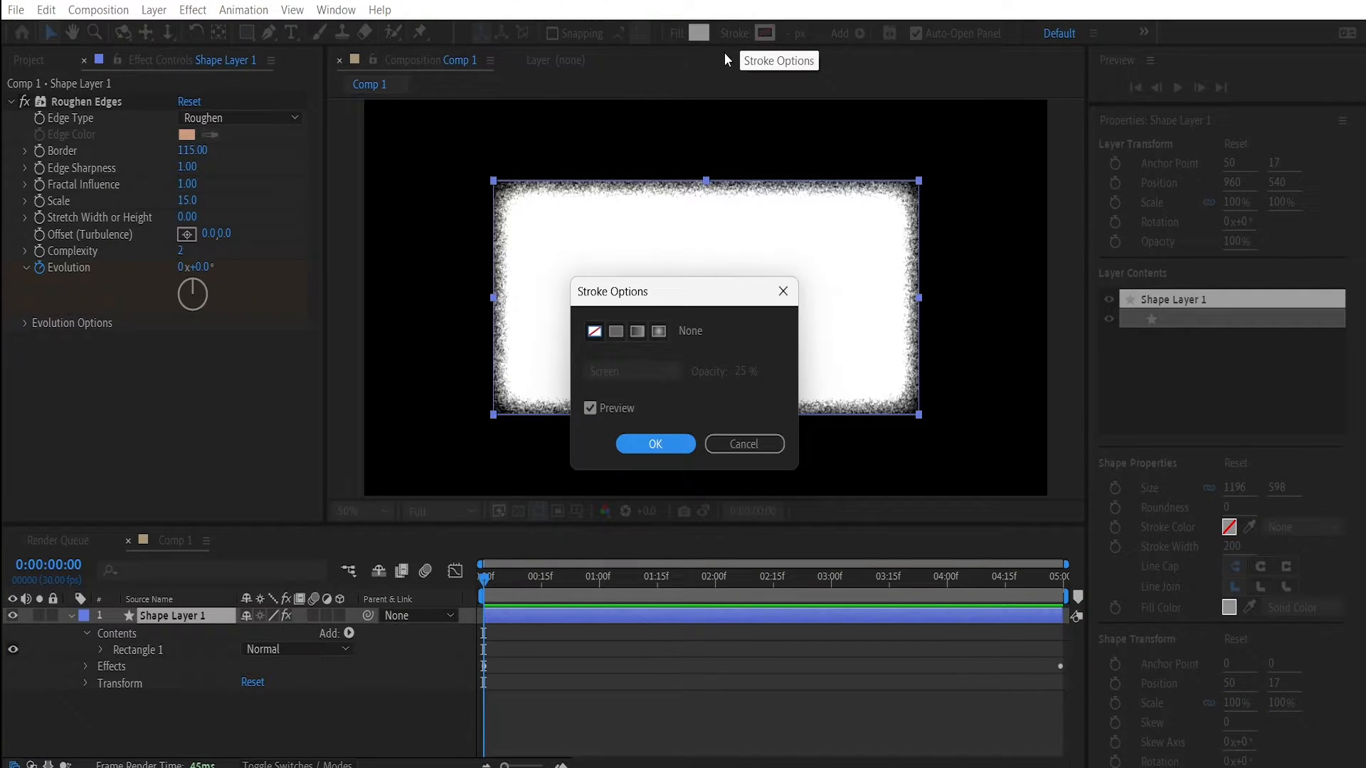
click(618, 332)
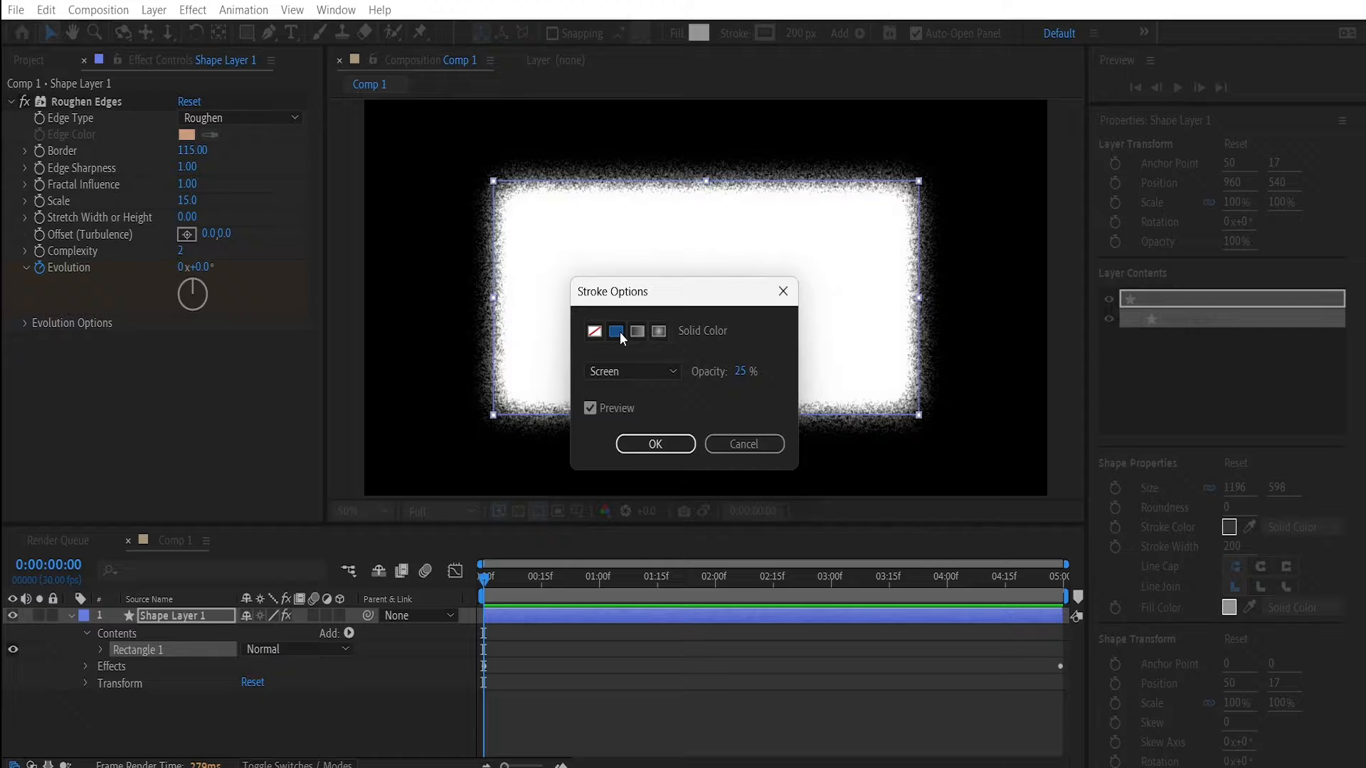
click(631, 372)
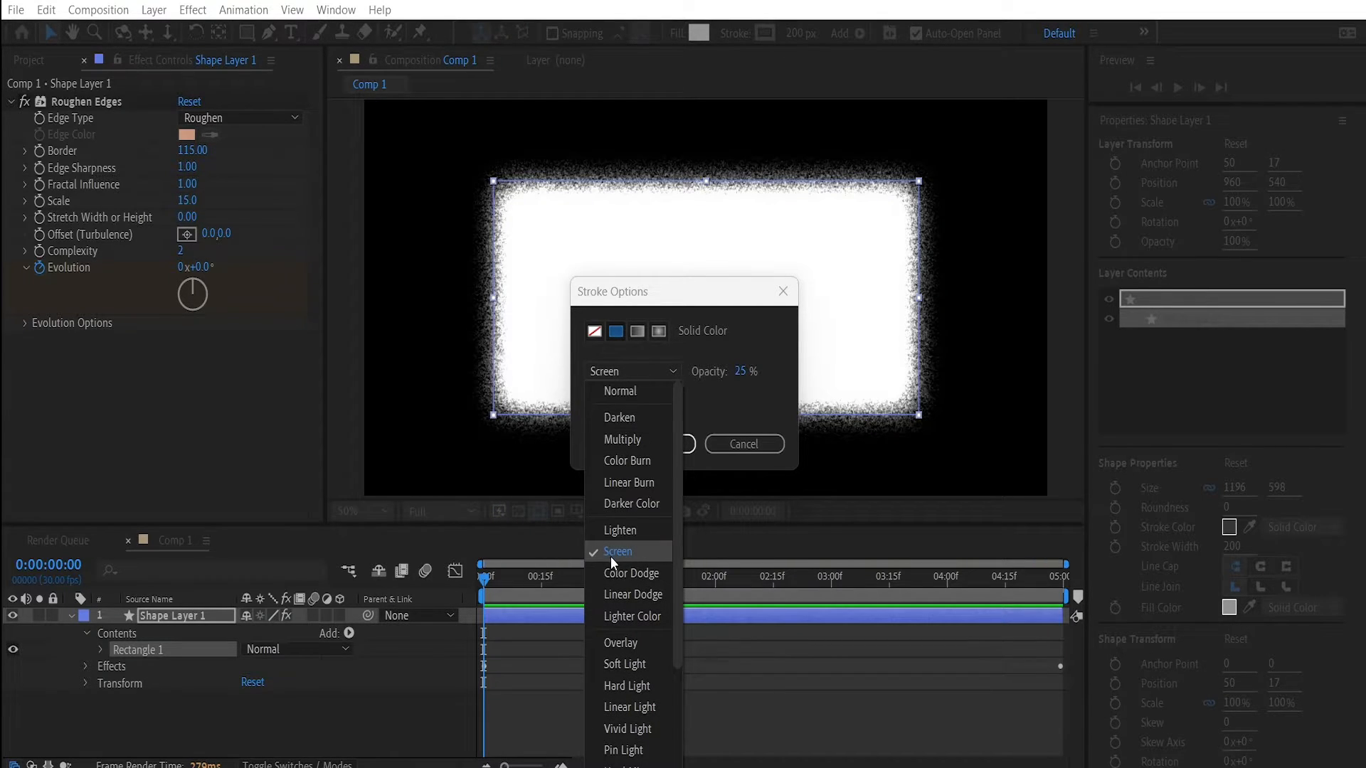
click(616, 550)
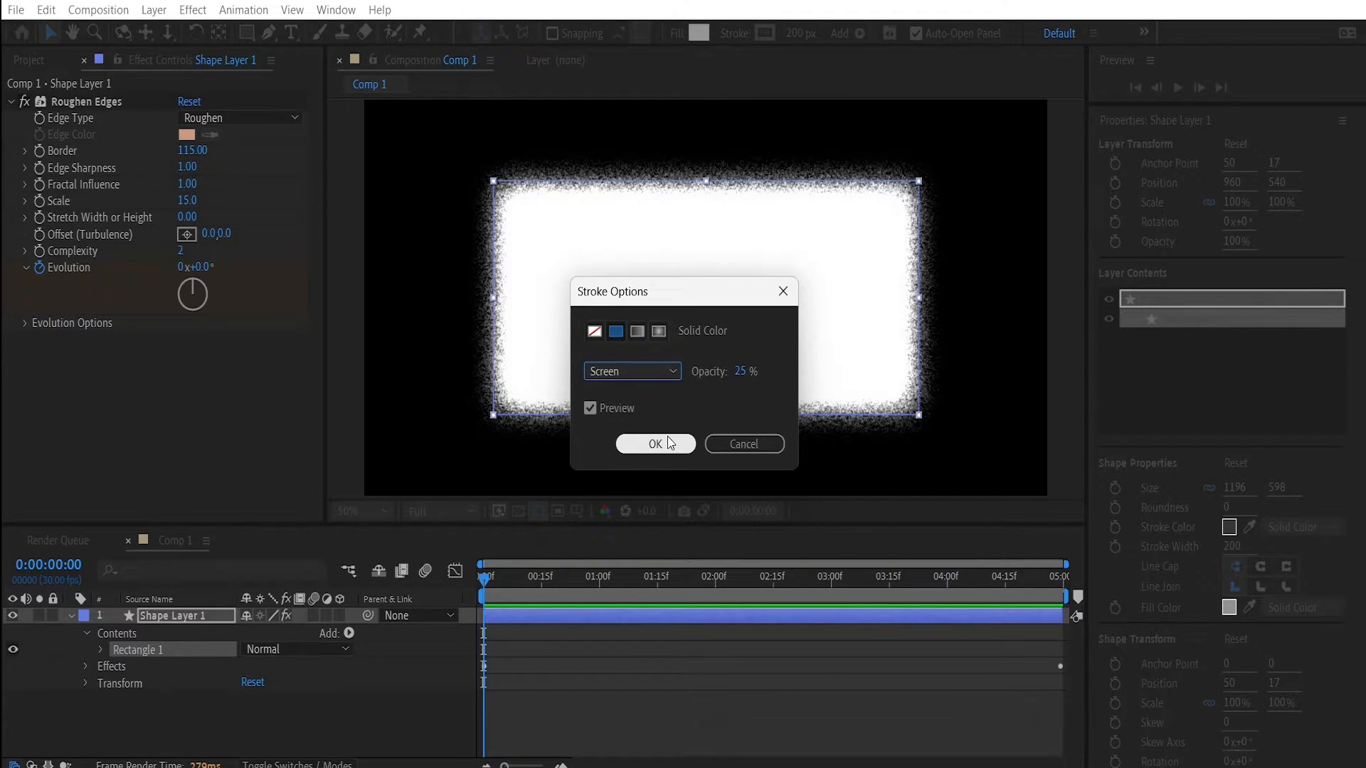
click(654, 444)
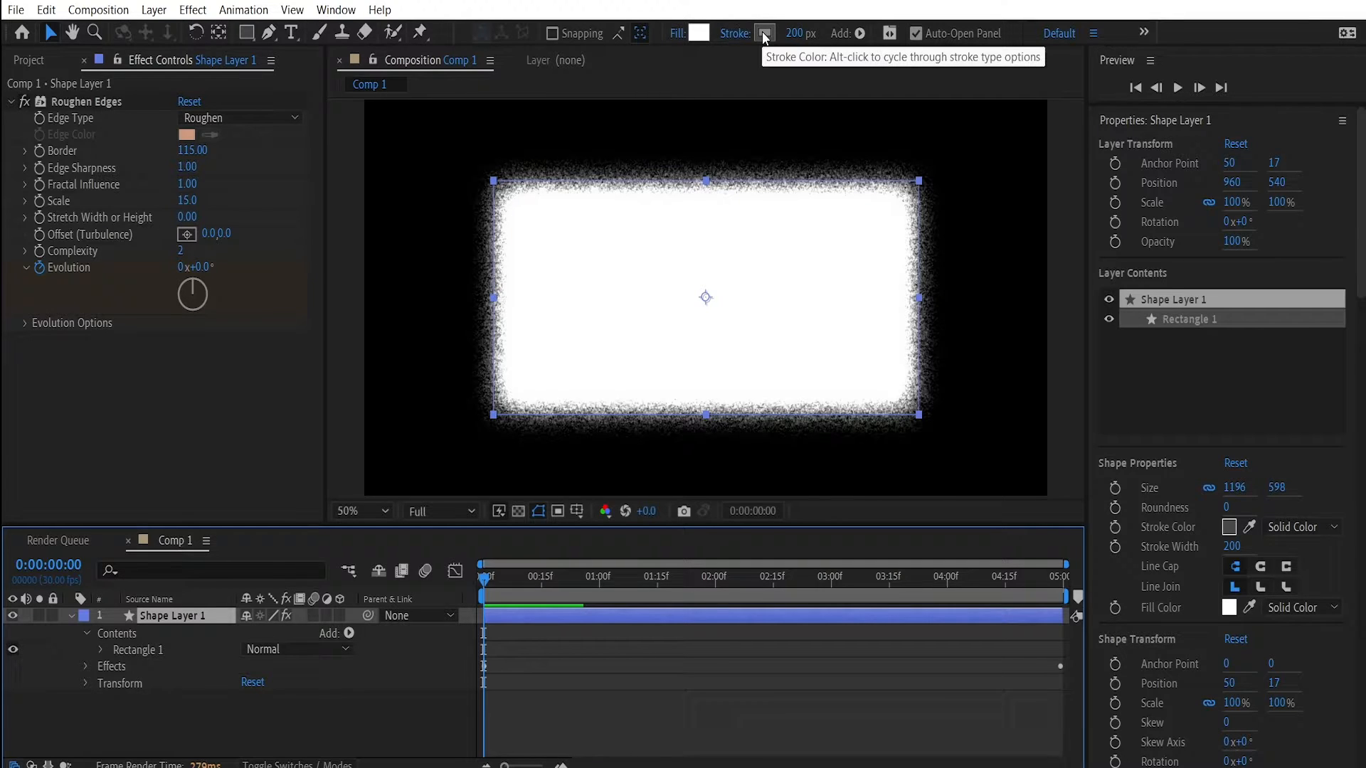
- Set the stroke colour to dark gray #474747
click(764, 33)
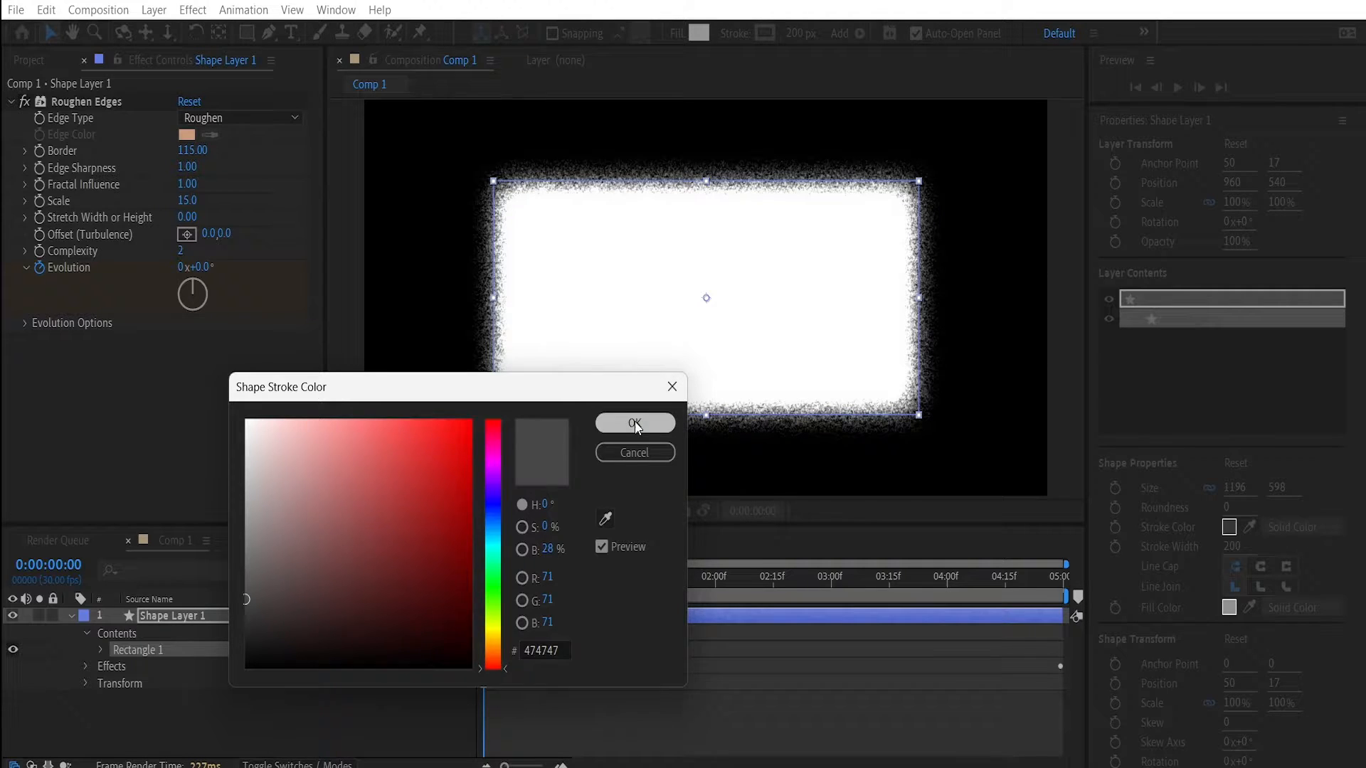
click(634, 422)
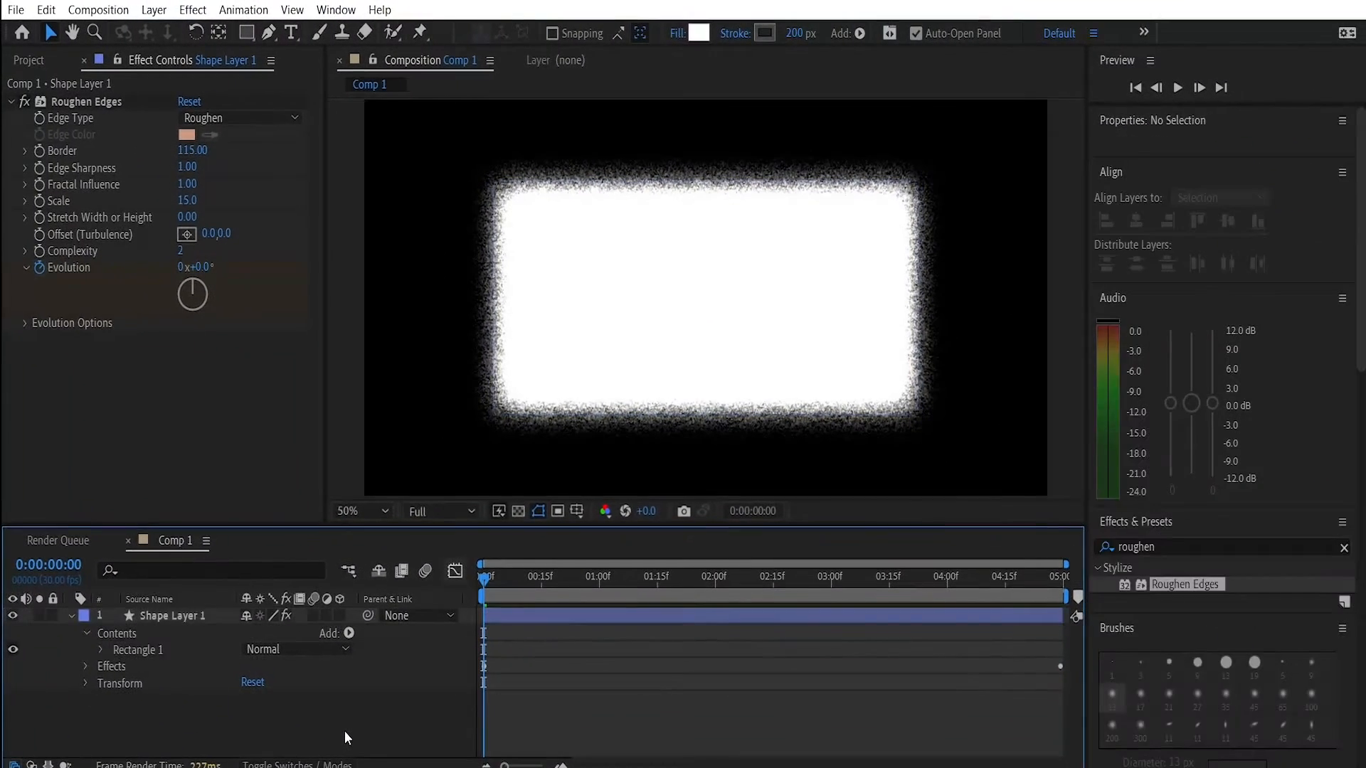
click(172, 614)
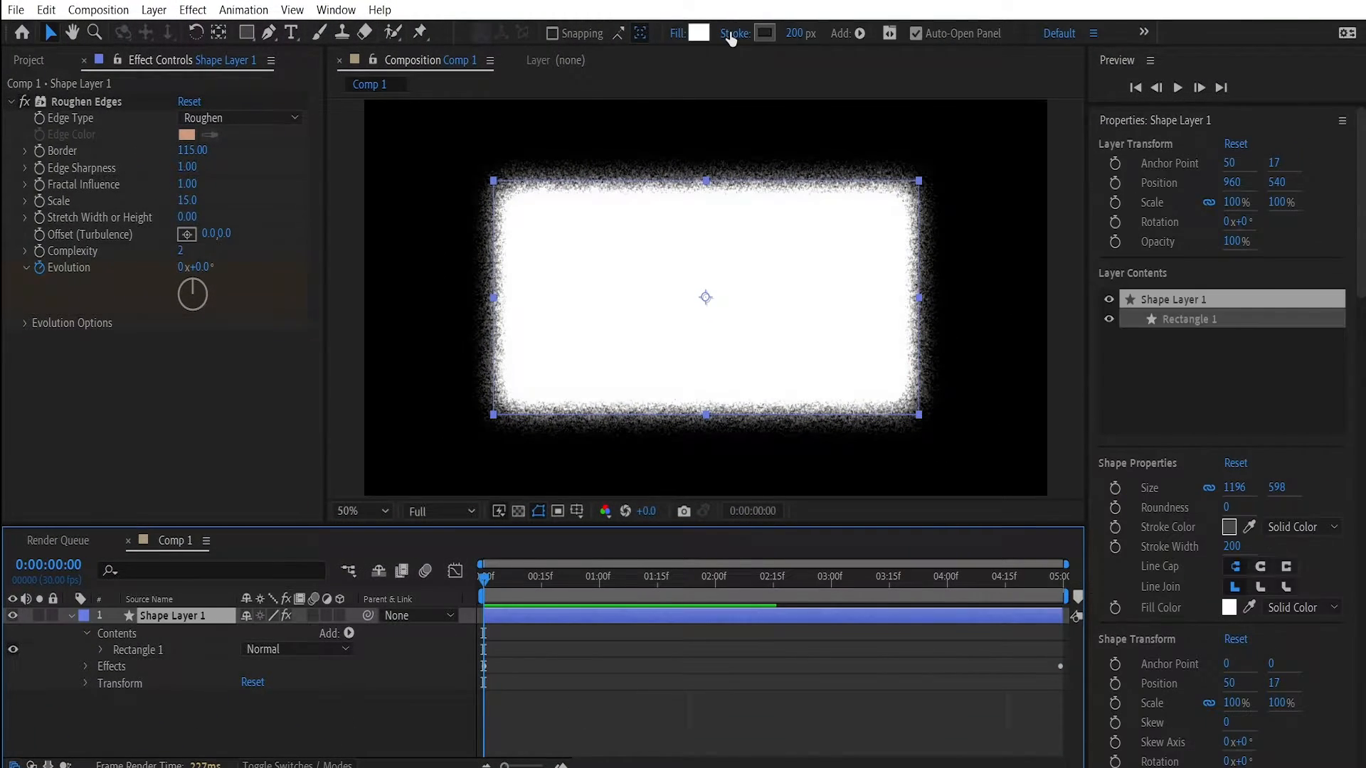
click(734, 33)
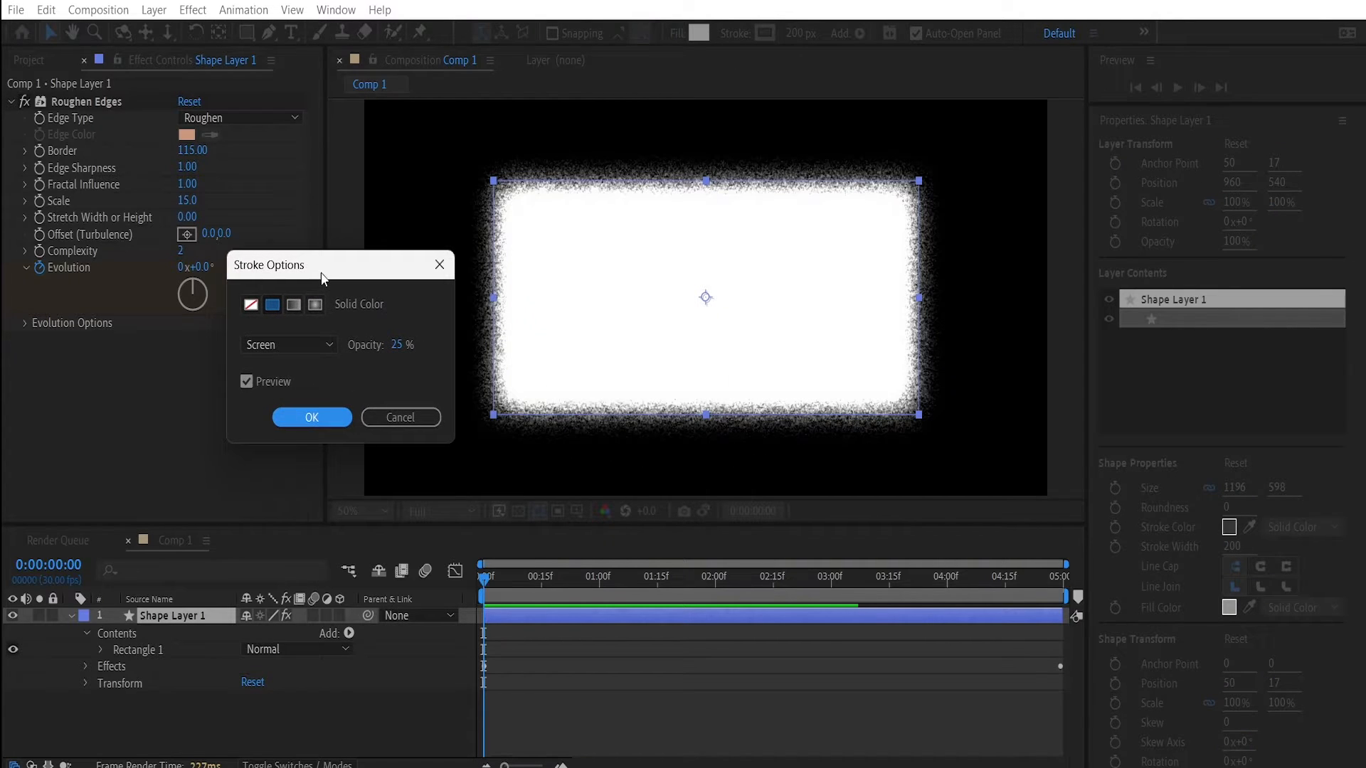
click(251, 304)
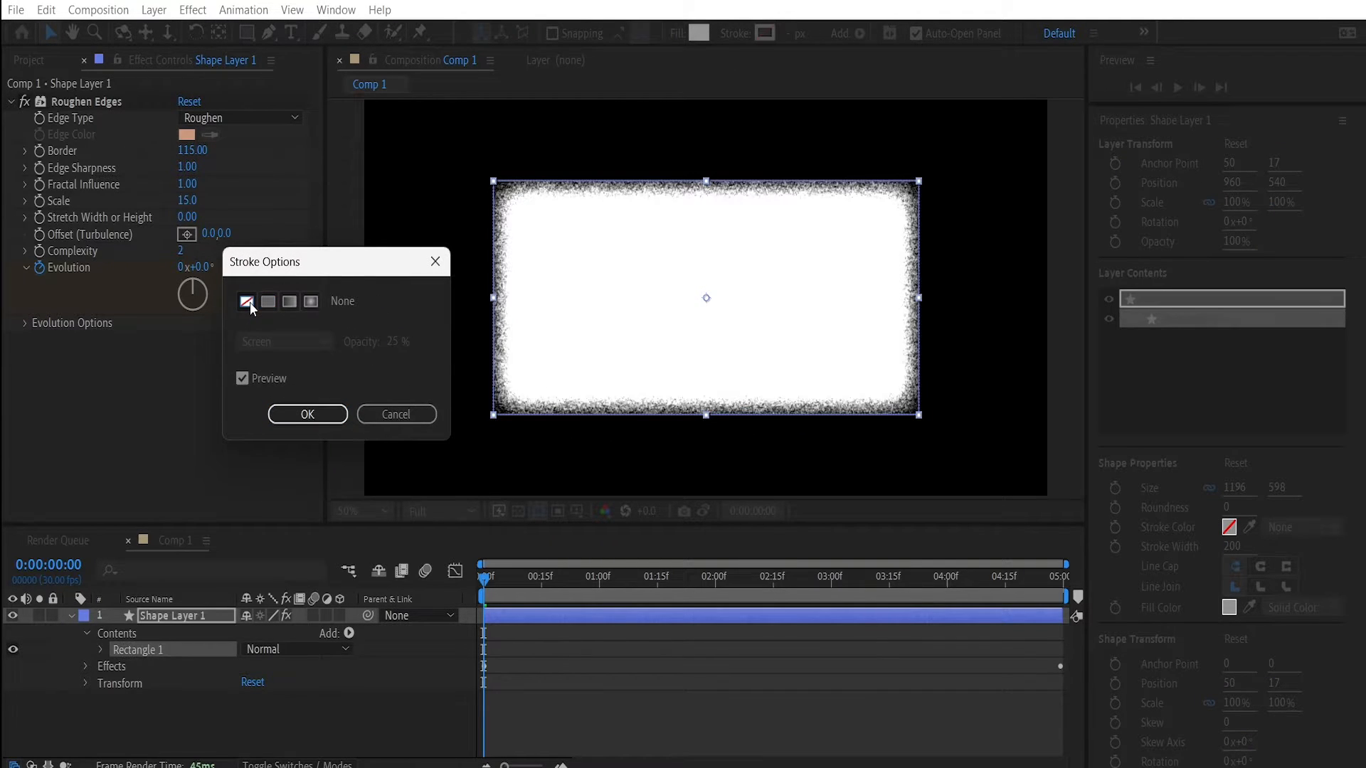
click(269, 302)
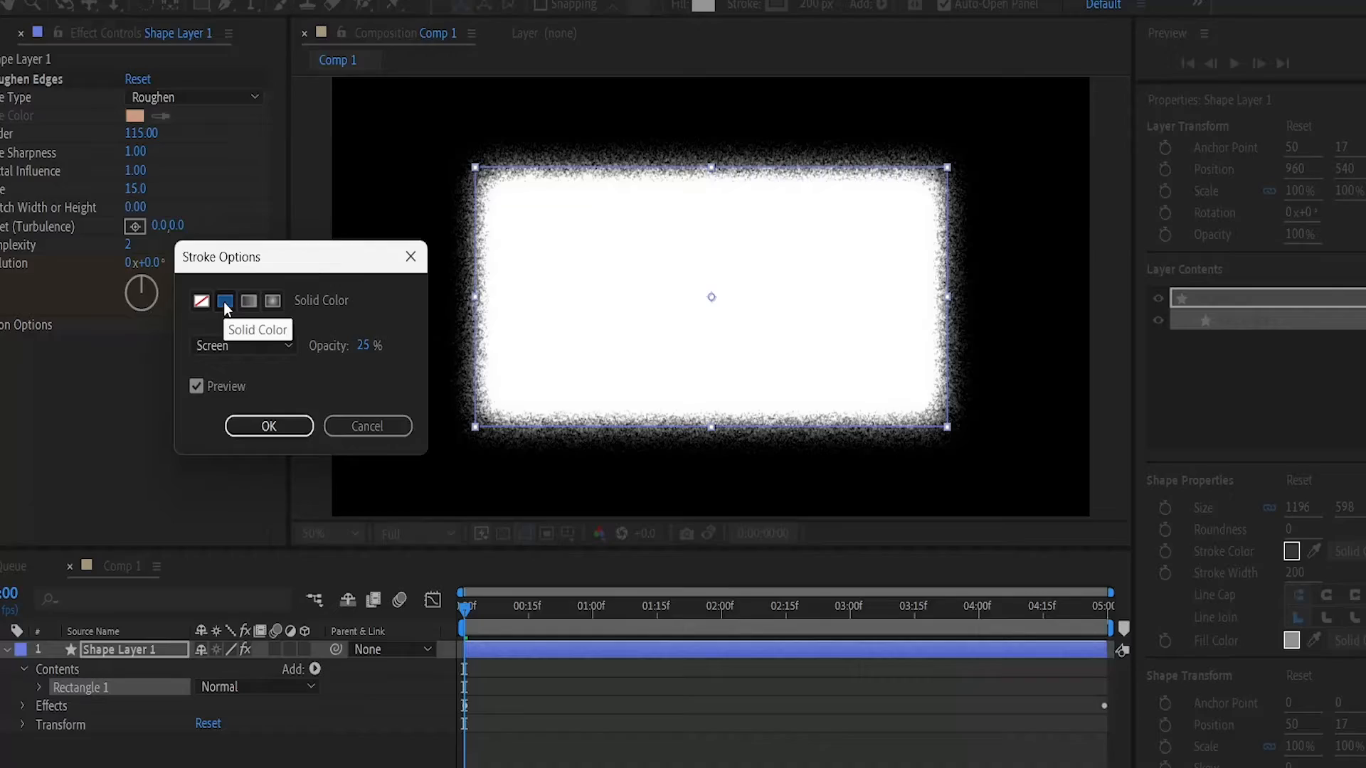
click(205, 300)
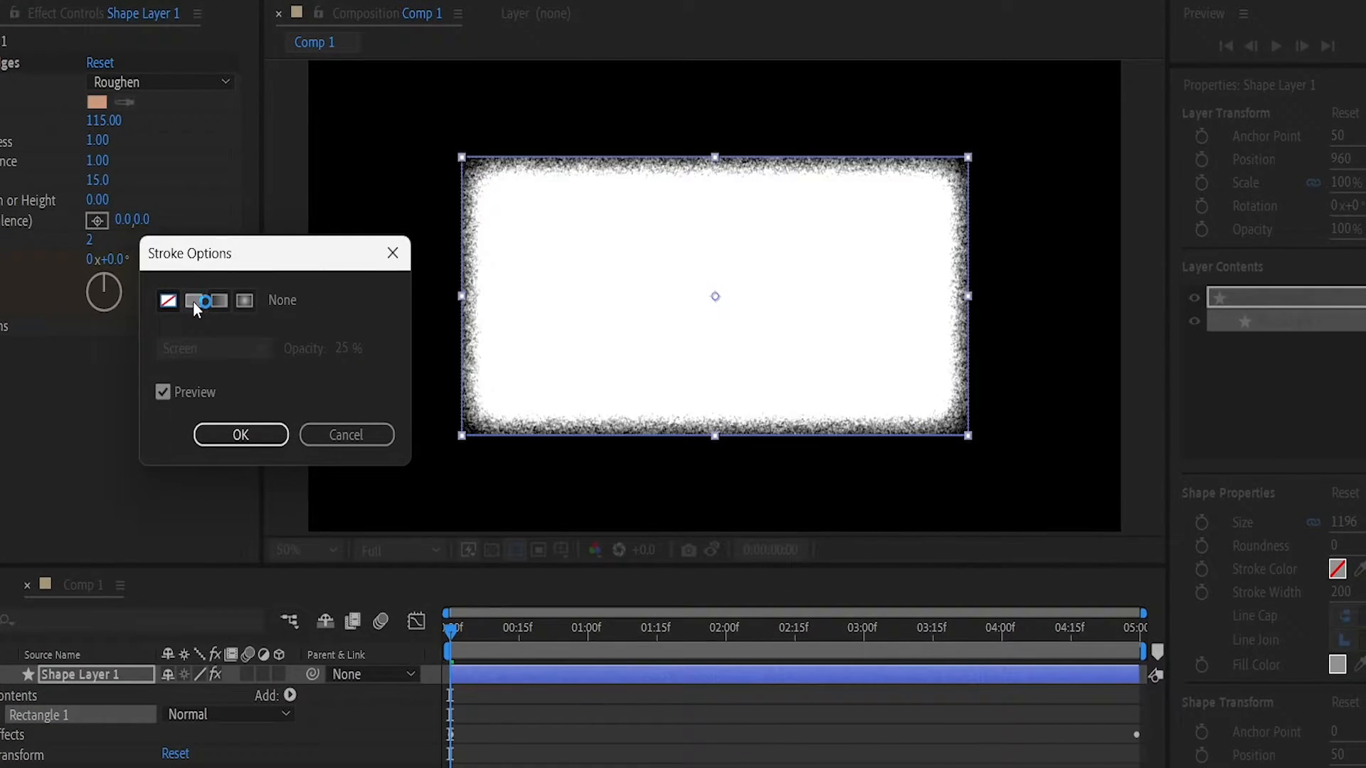
click(241, 435)
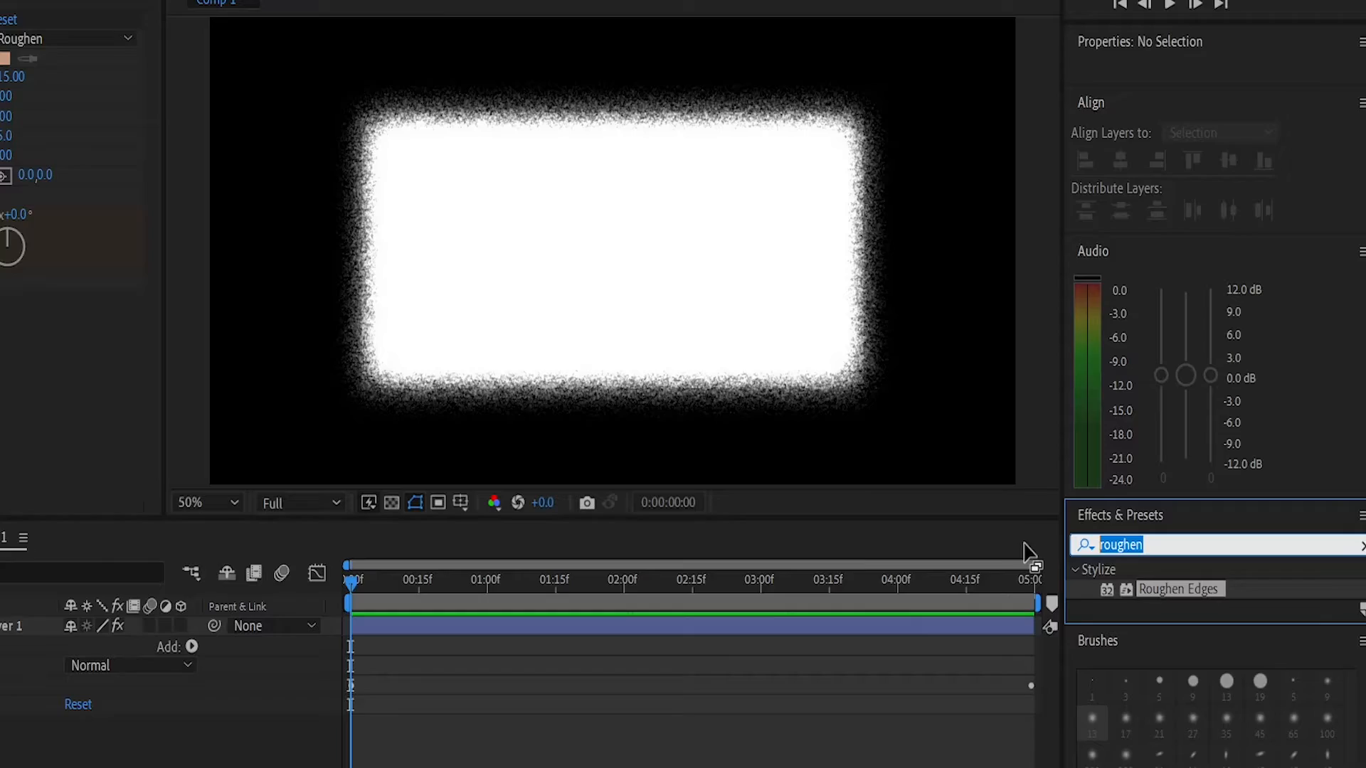
- Apply Posterize Time to Shape Layer 1 with Frame Rate 5
text(pos)
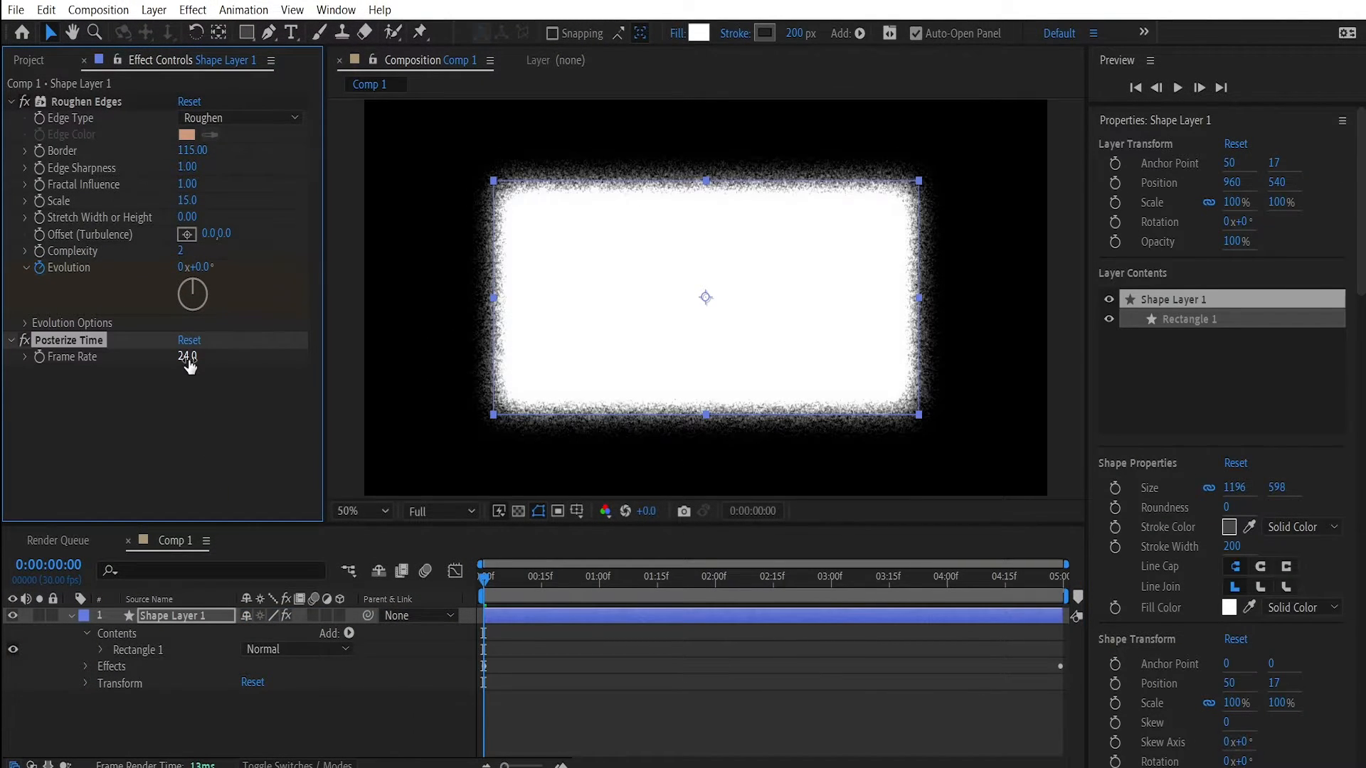
text(5)
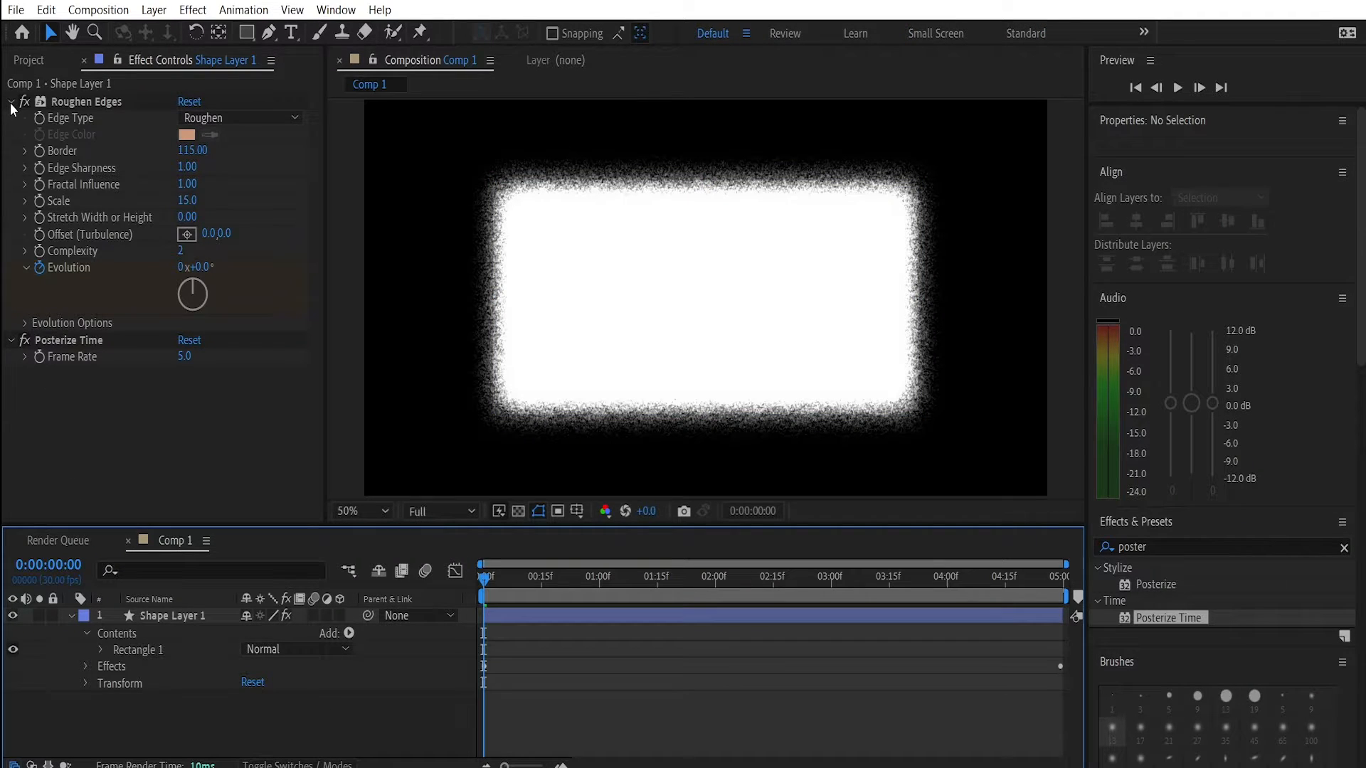
click(12, 103)
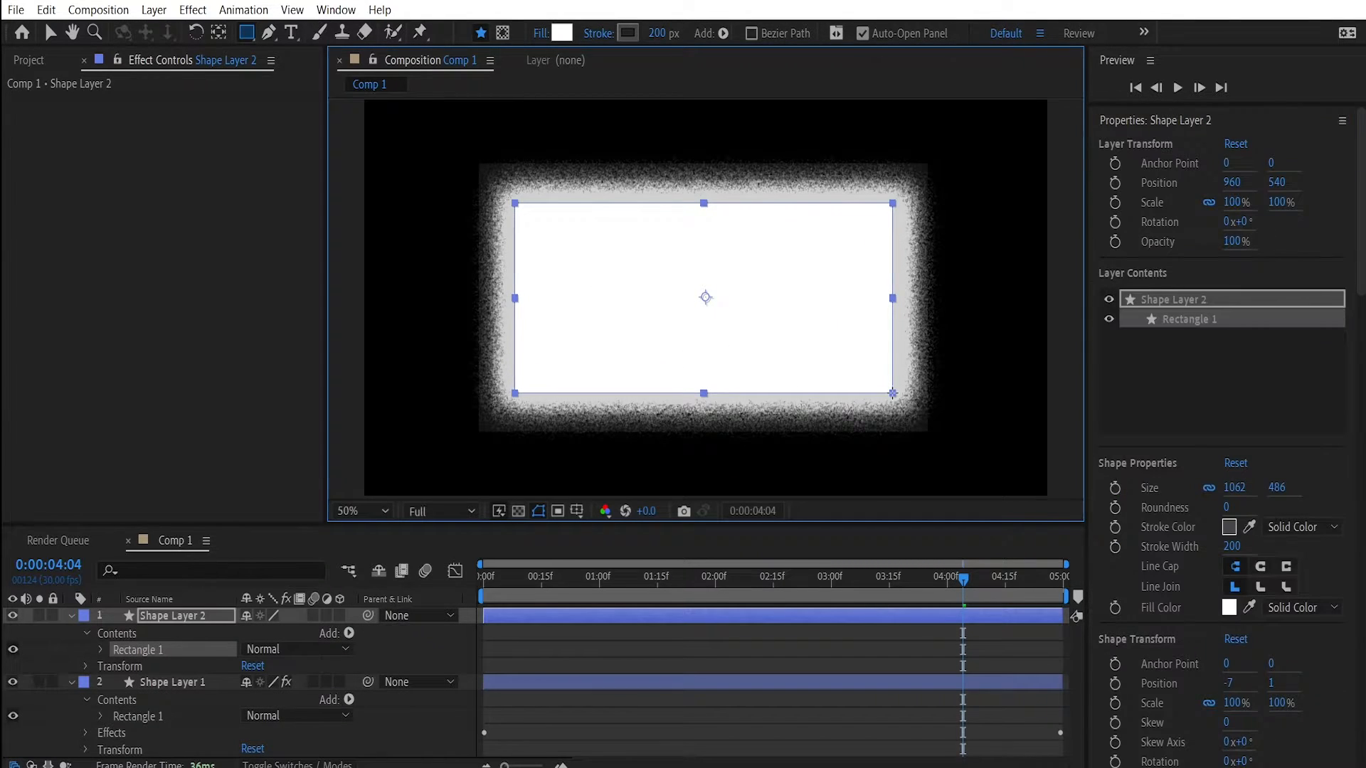
- Remove the top rectangle's stroke and fill it black #000000
click(598, 32)
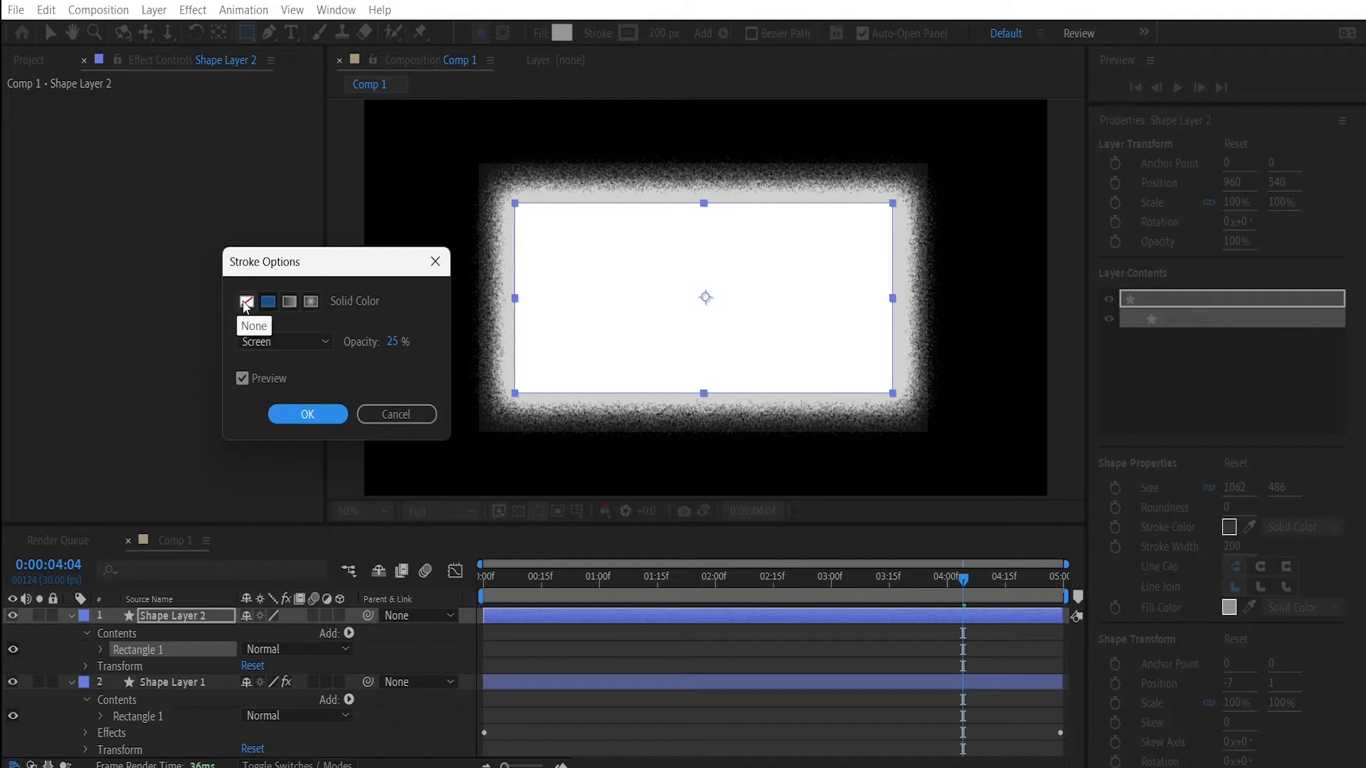
click(307, 414)
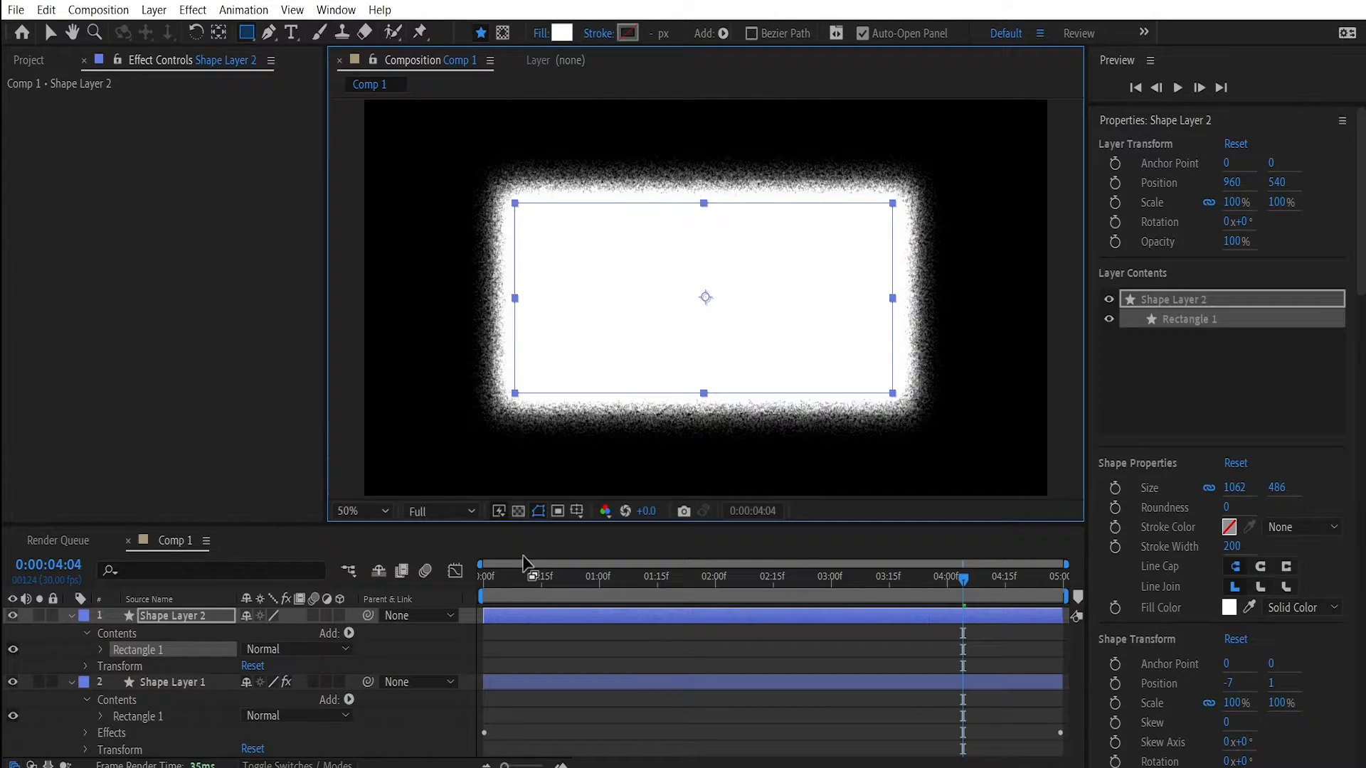
click(562, 33)
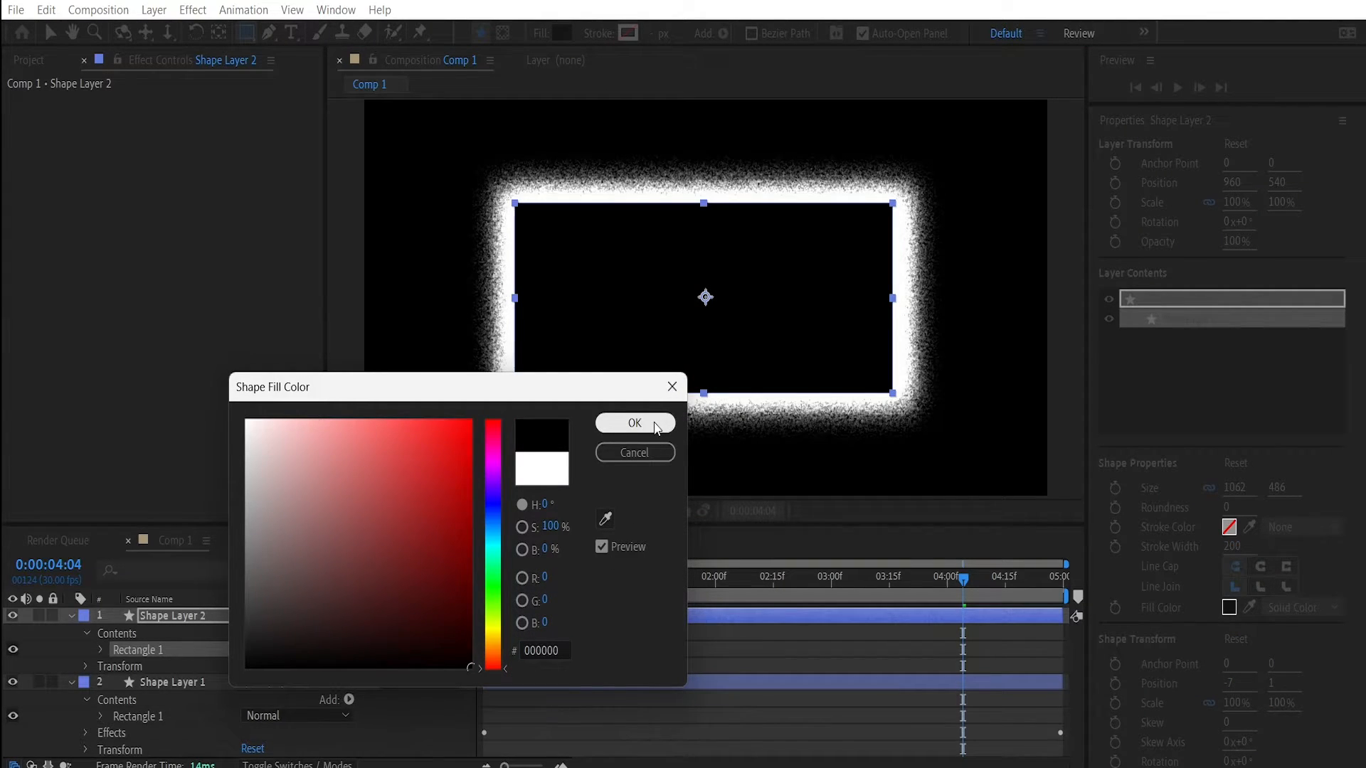
click(635, 422)
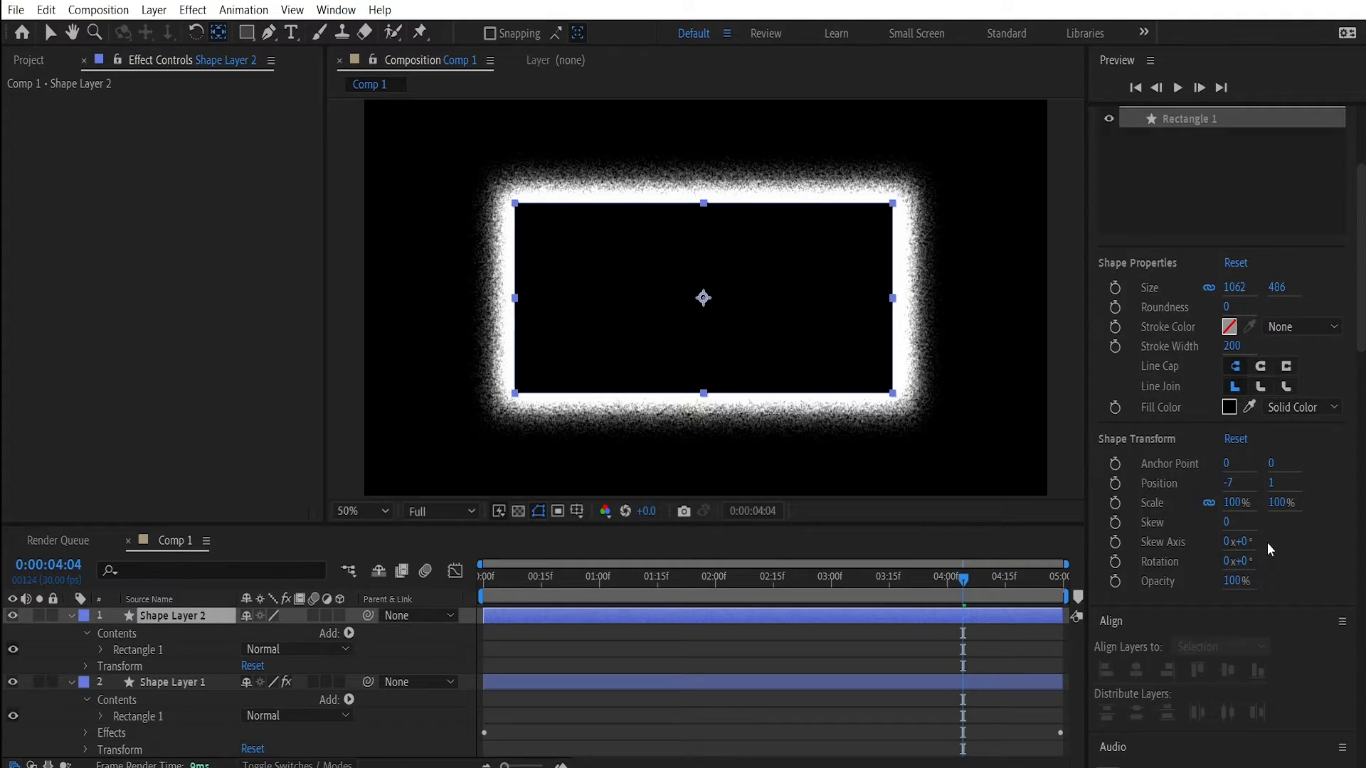
- Search Effects & Presets for Roughen Edges to apply to the black inner box
scroll(down, 3)
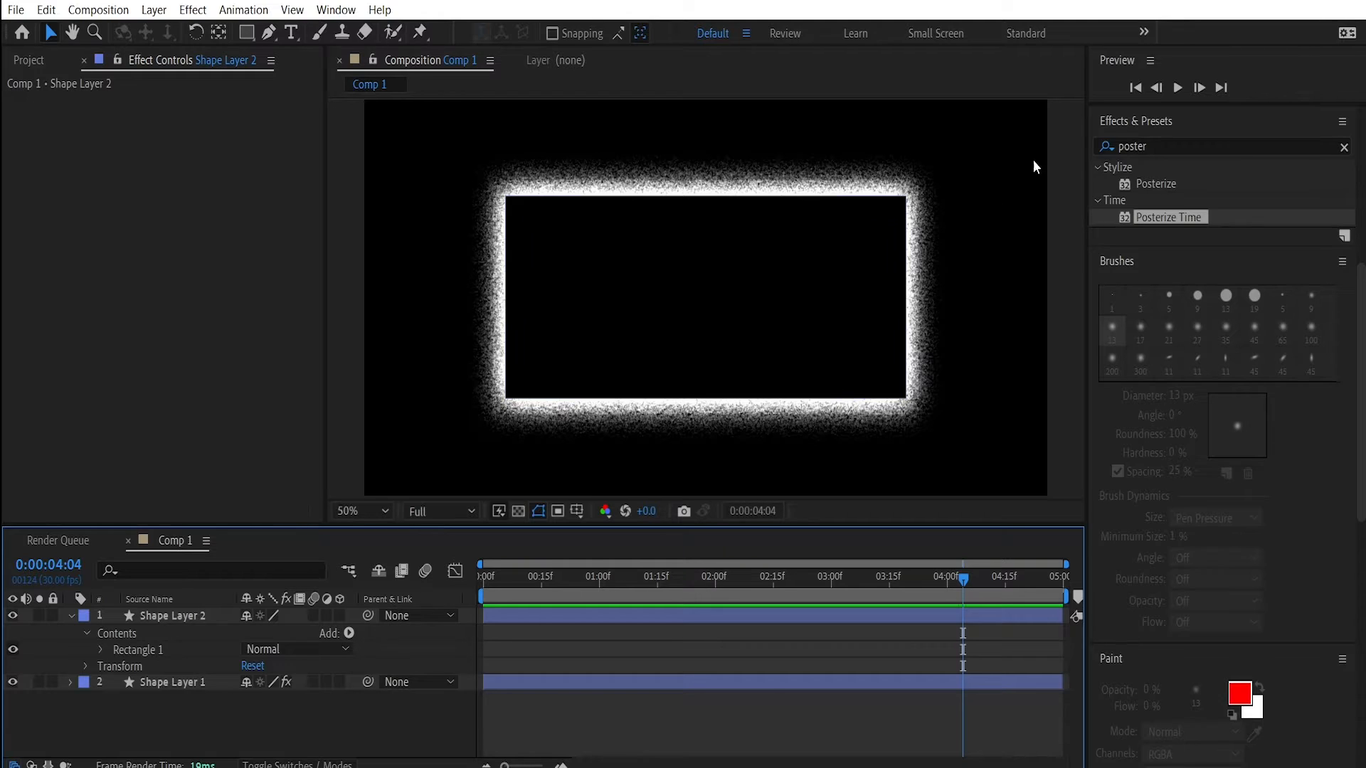
text(roughen edges)
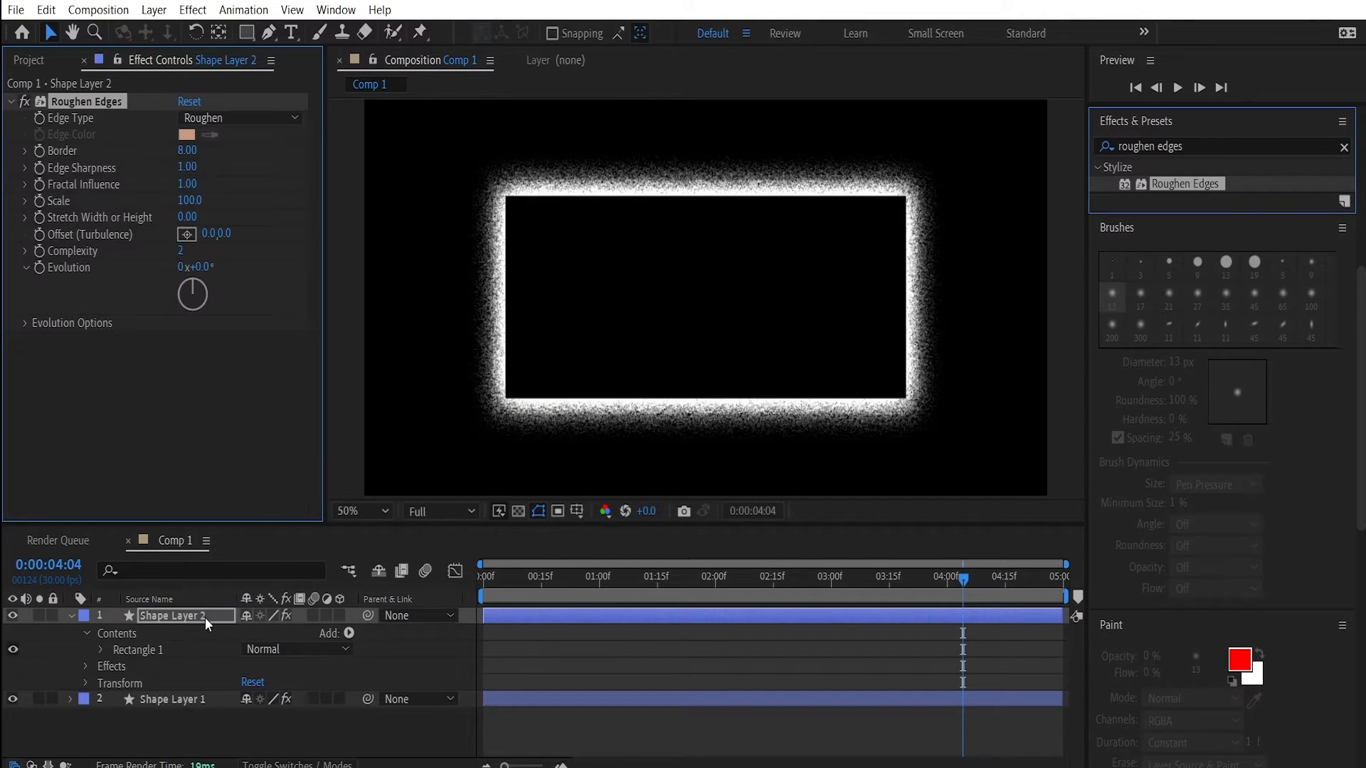
- Rename the shape layers 'white border' and 'black border'
right_click(173, 698)
text(w)
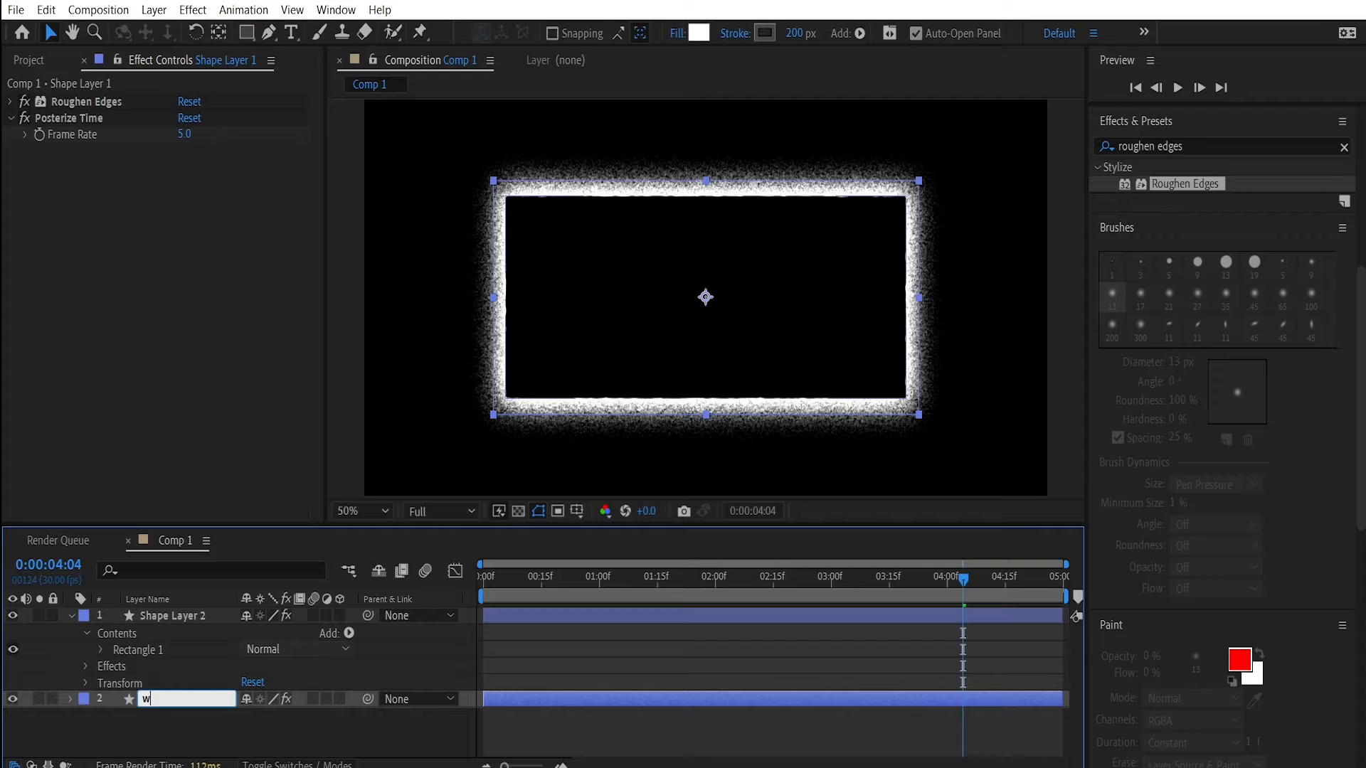
text(hite bor)
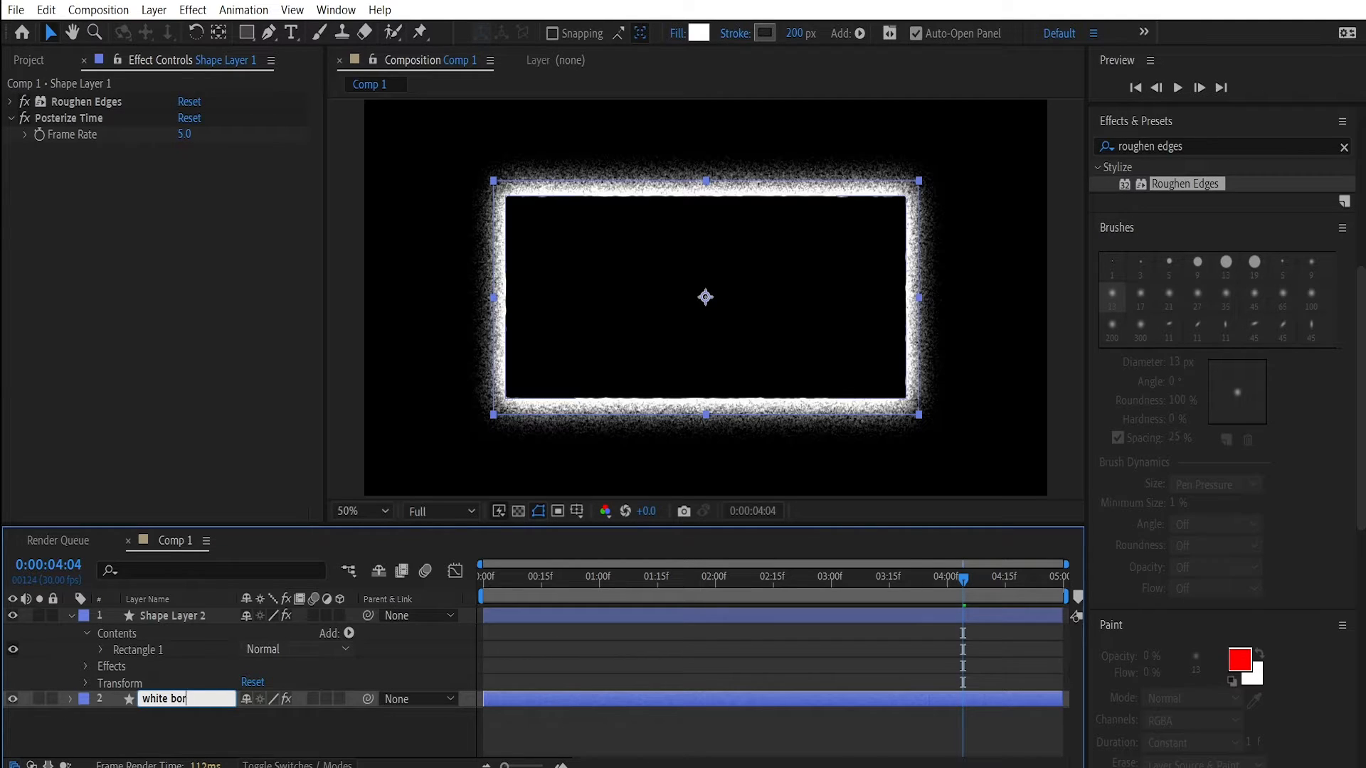
right_click(169, 614)
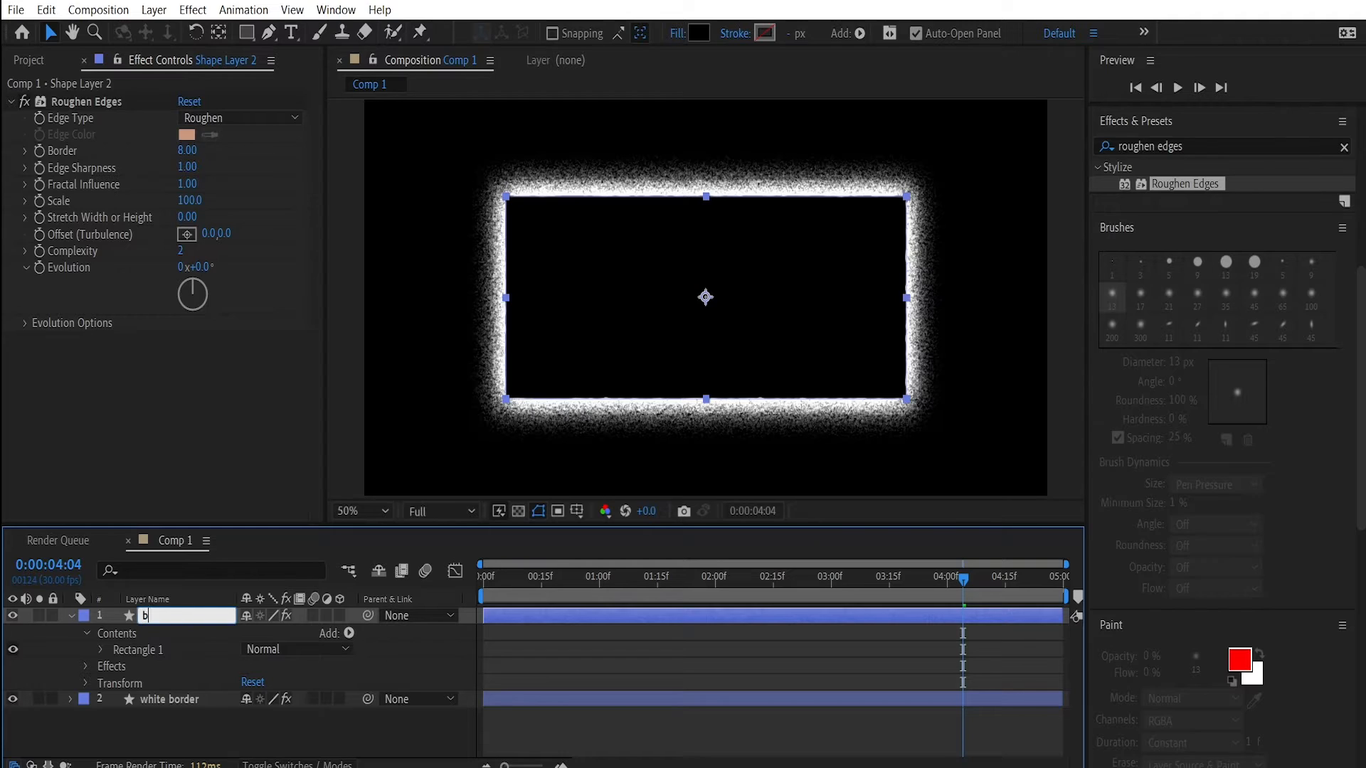
text(black border)
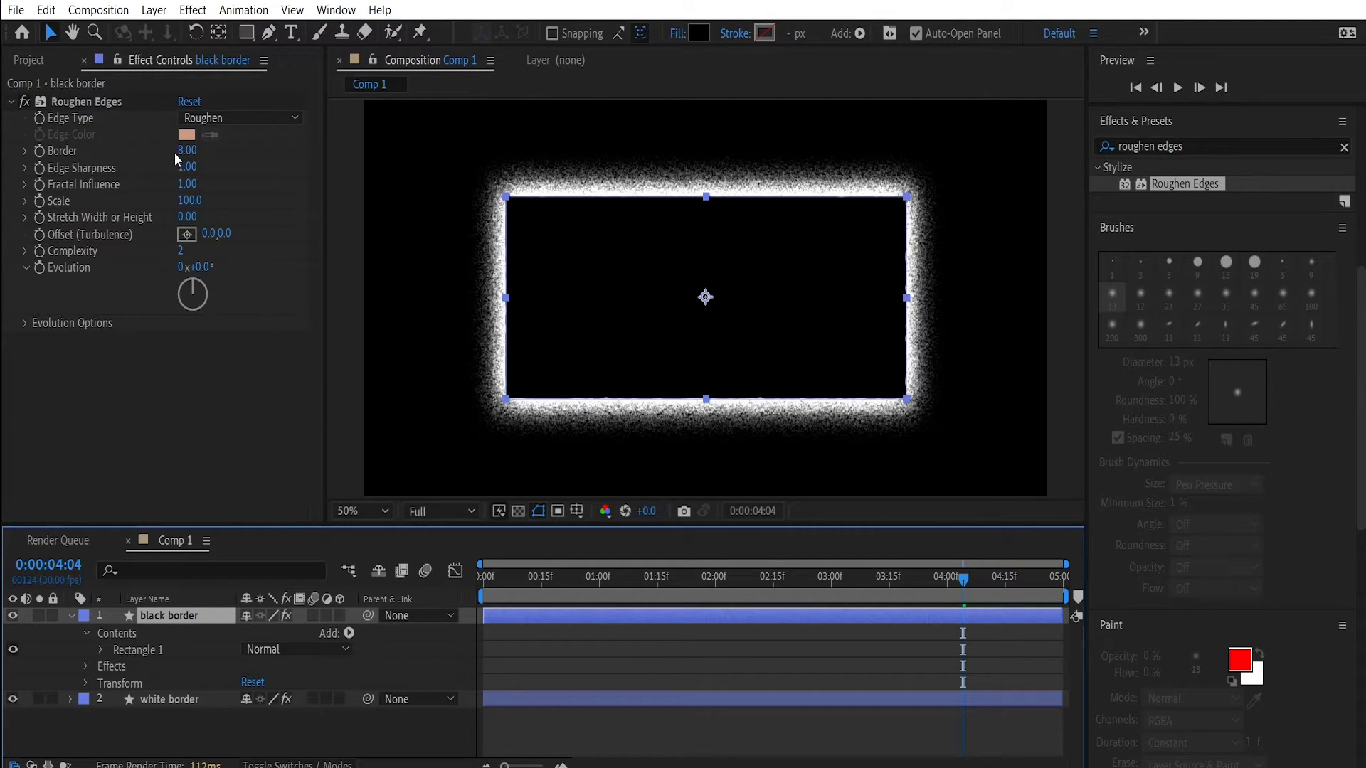
- Set the black border's Roughen Edges Border to 50
text(50)
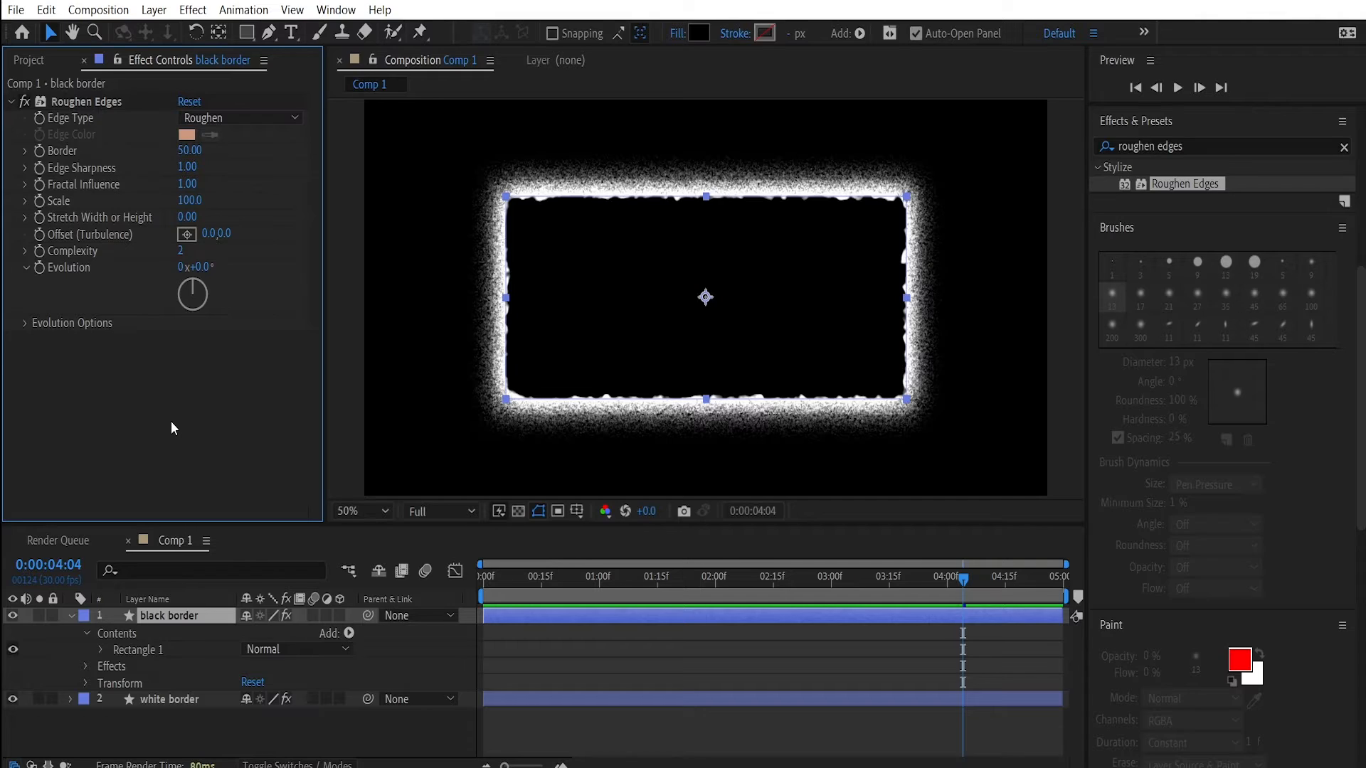
mouse_move(599, 495)
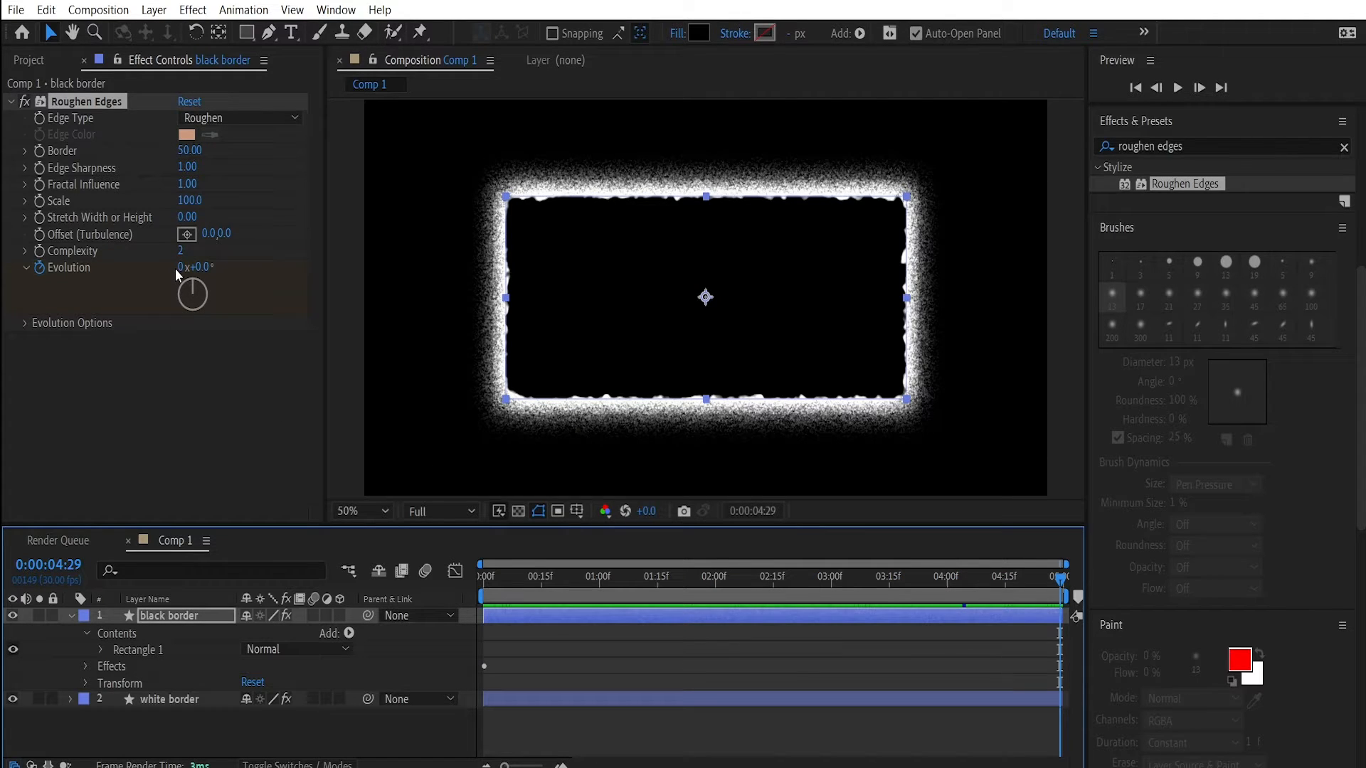
- Raise Evolution at the last frame on the black border, then search for Posterize Time
double_click(183, 266)
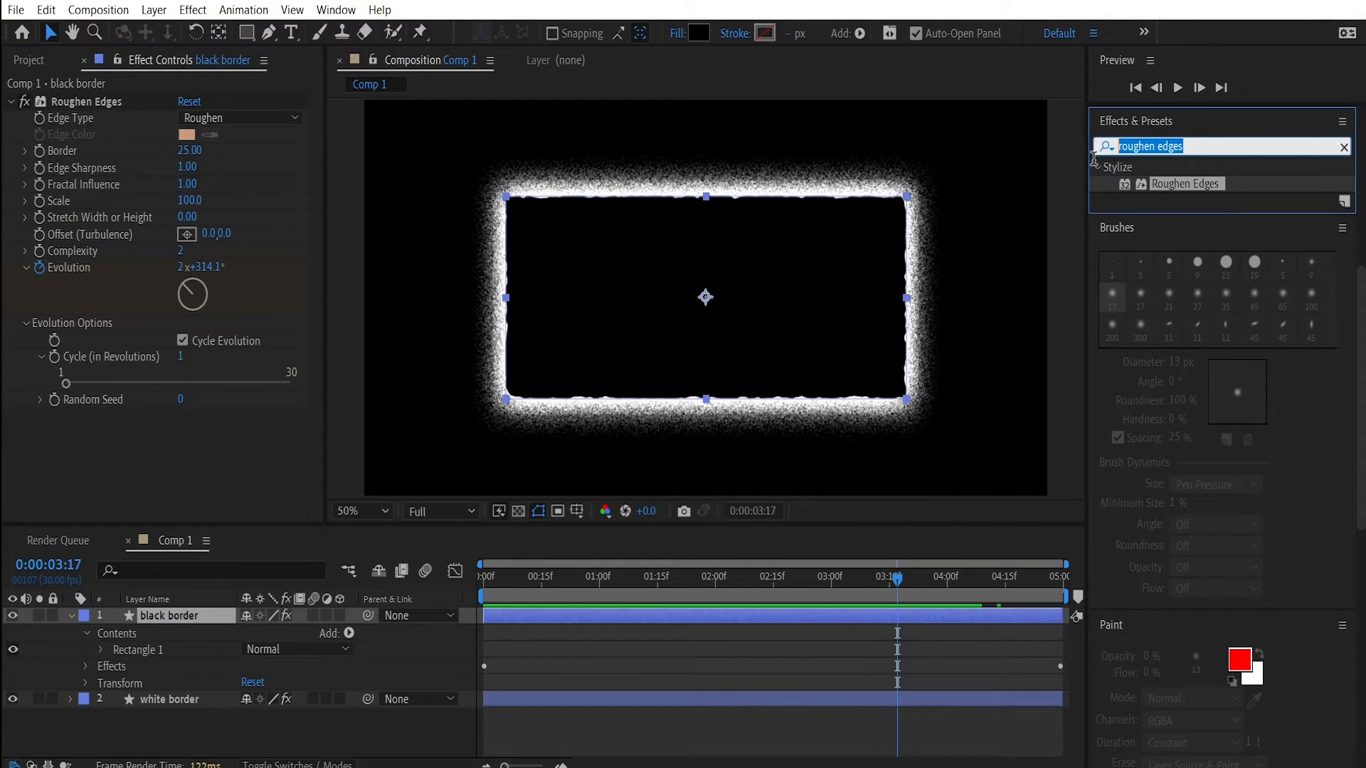
text(poster)
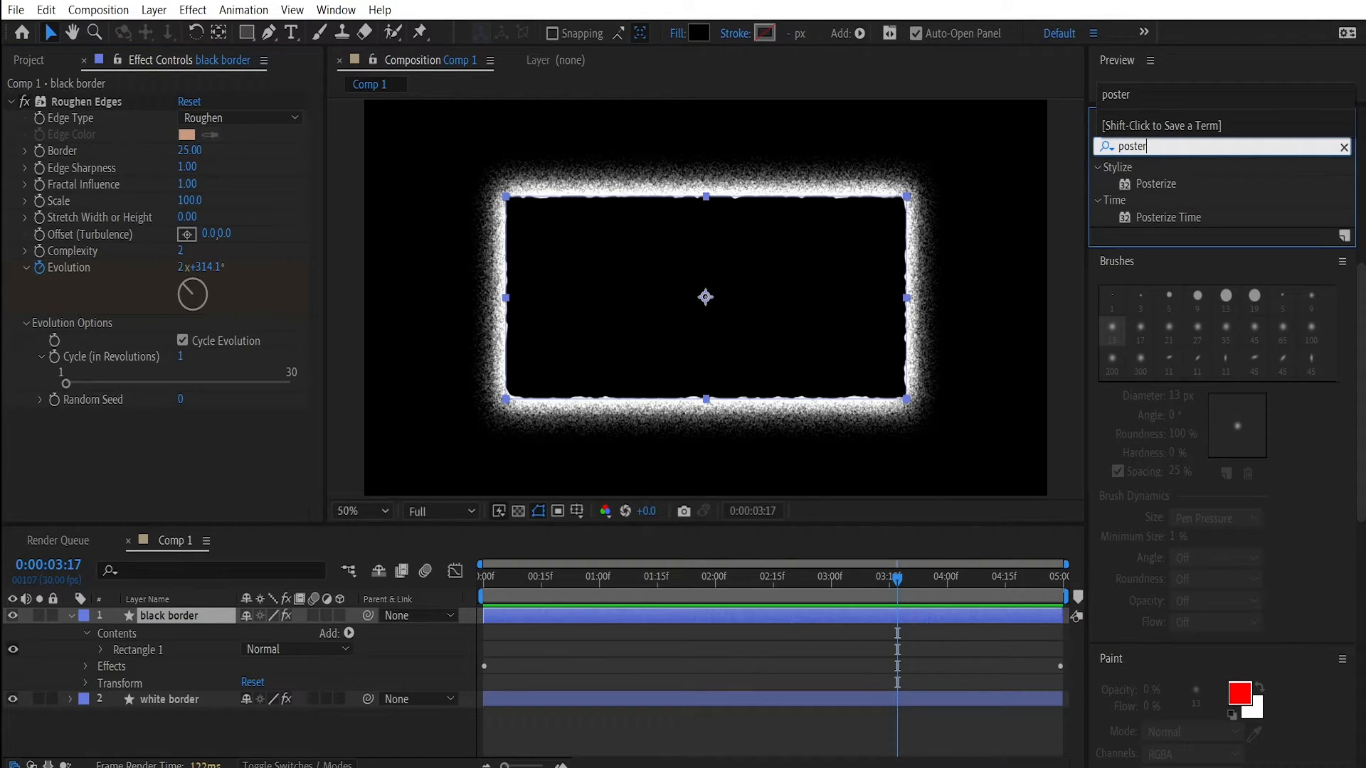
- Apply Posterize Time to the black border layer with Frame Rate 5
click(1170, 216)
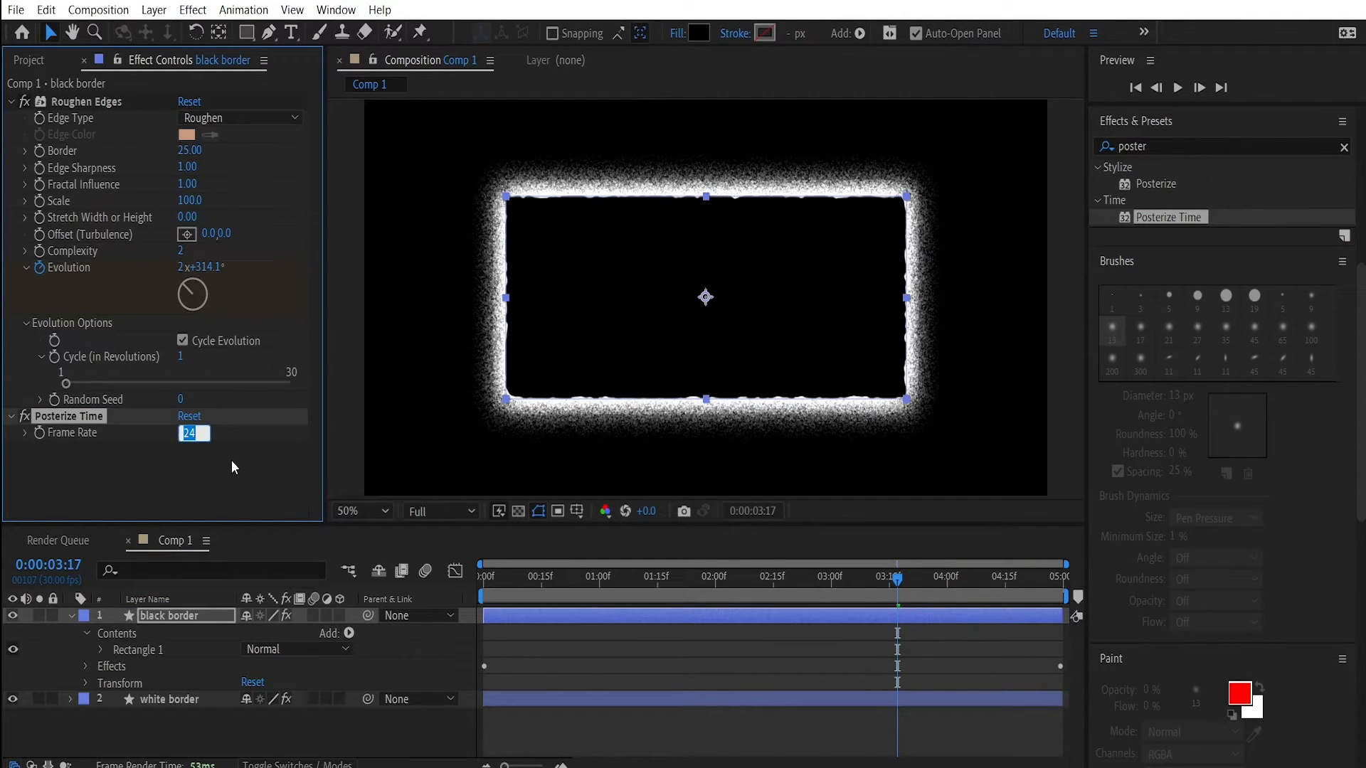
text(5.0)
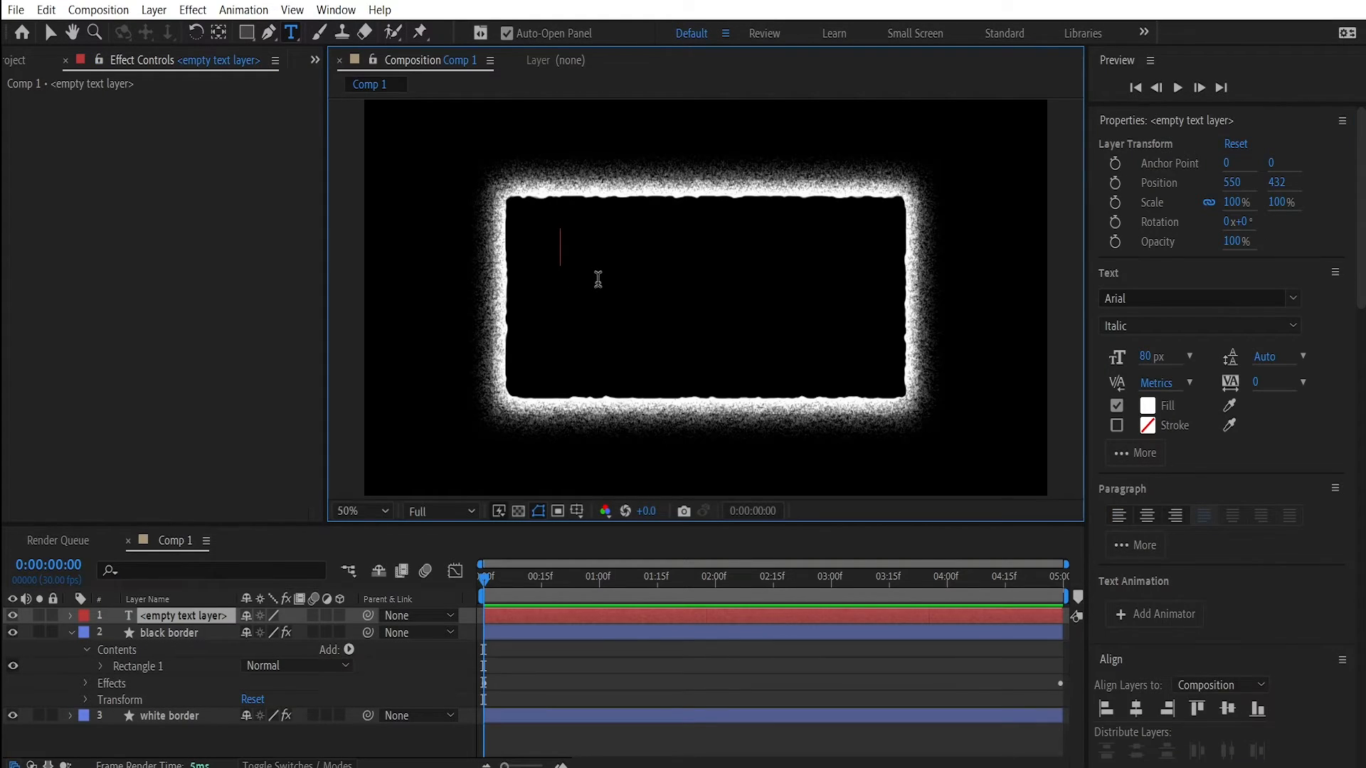
- Add dark gray (353535) Arial Italic text 'Please like the video' near the top of the box, then start a second text layer
text(Please like the video)
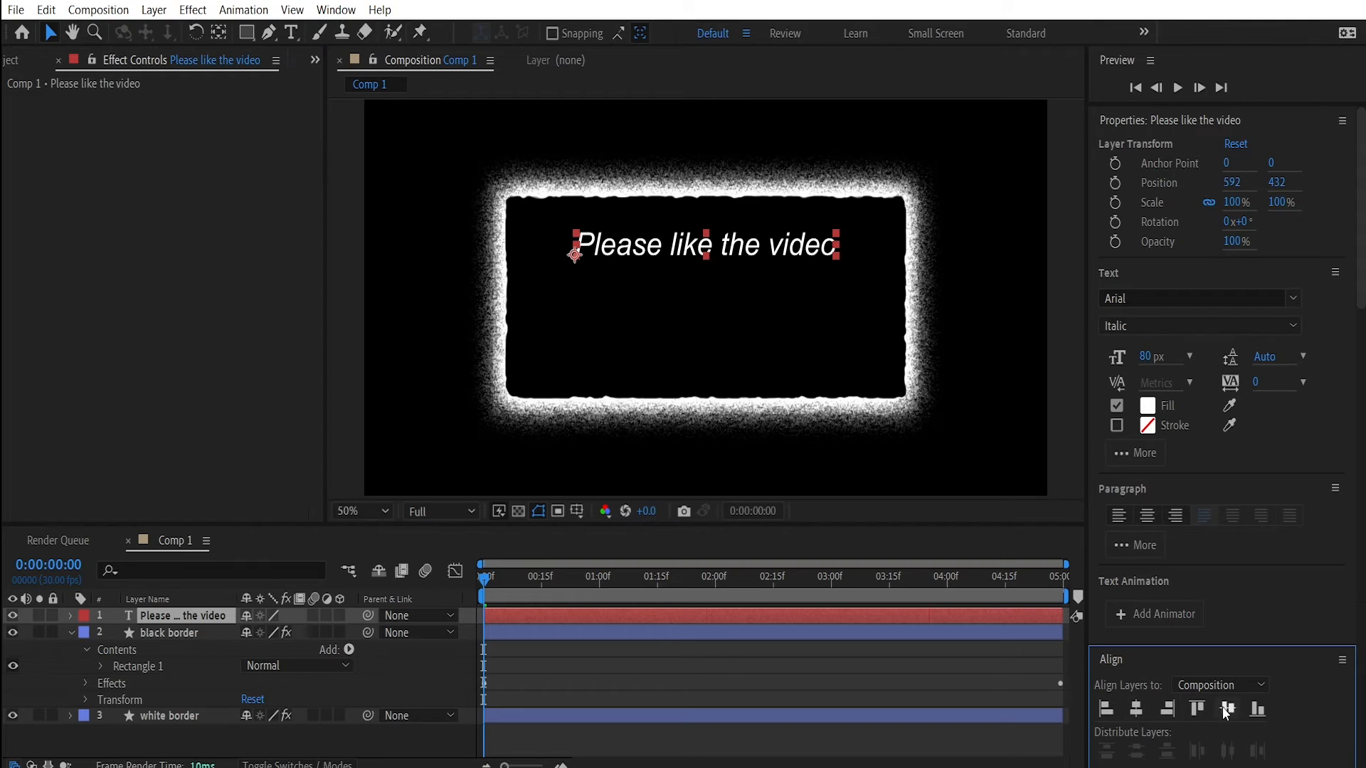
click(1147, 405)
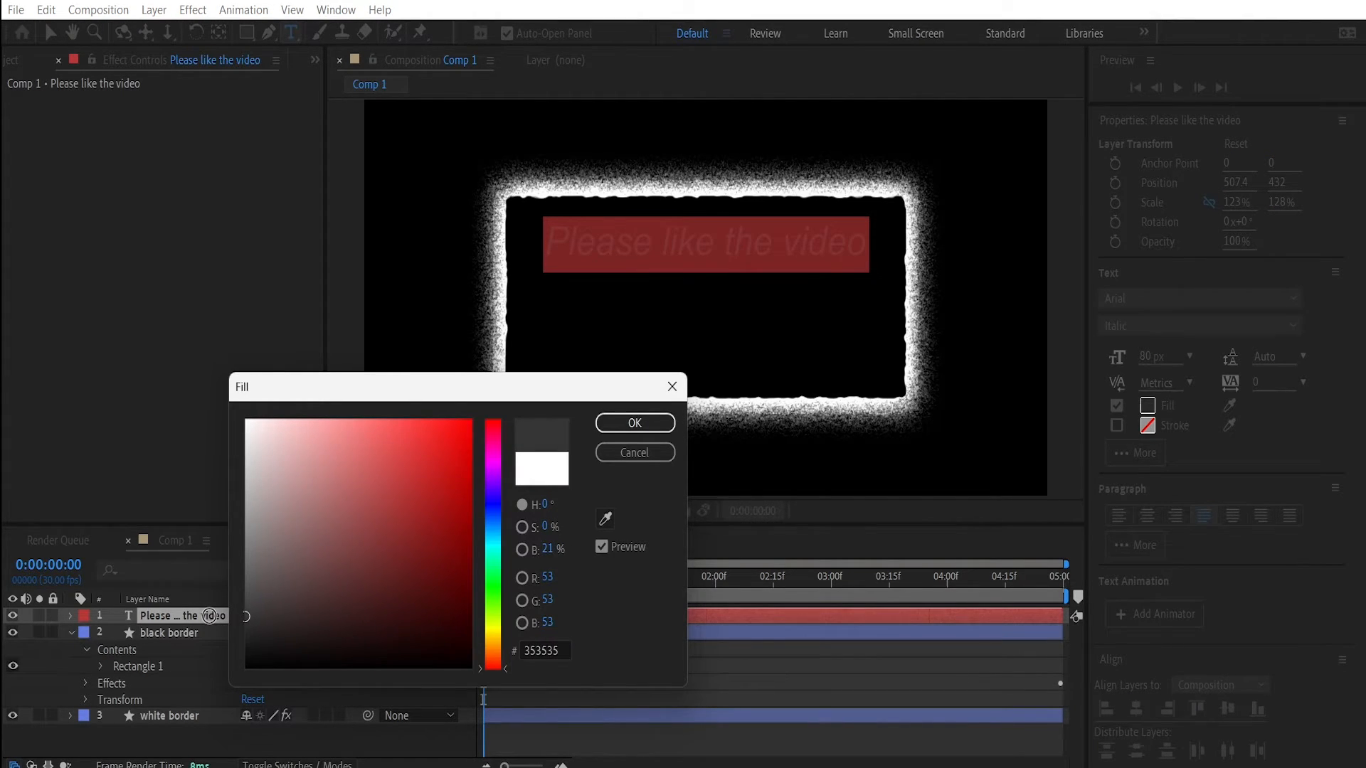
click(634, 452)
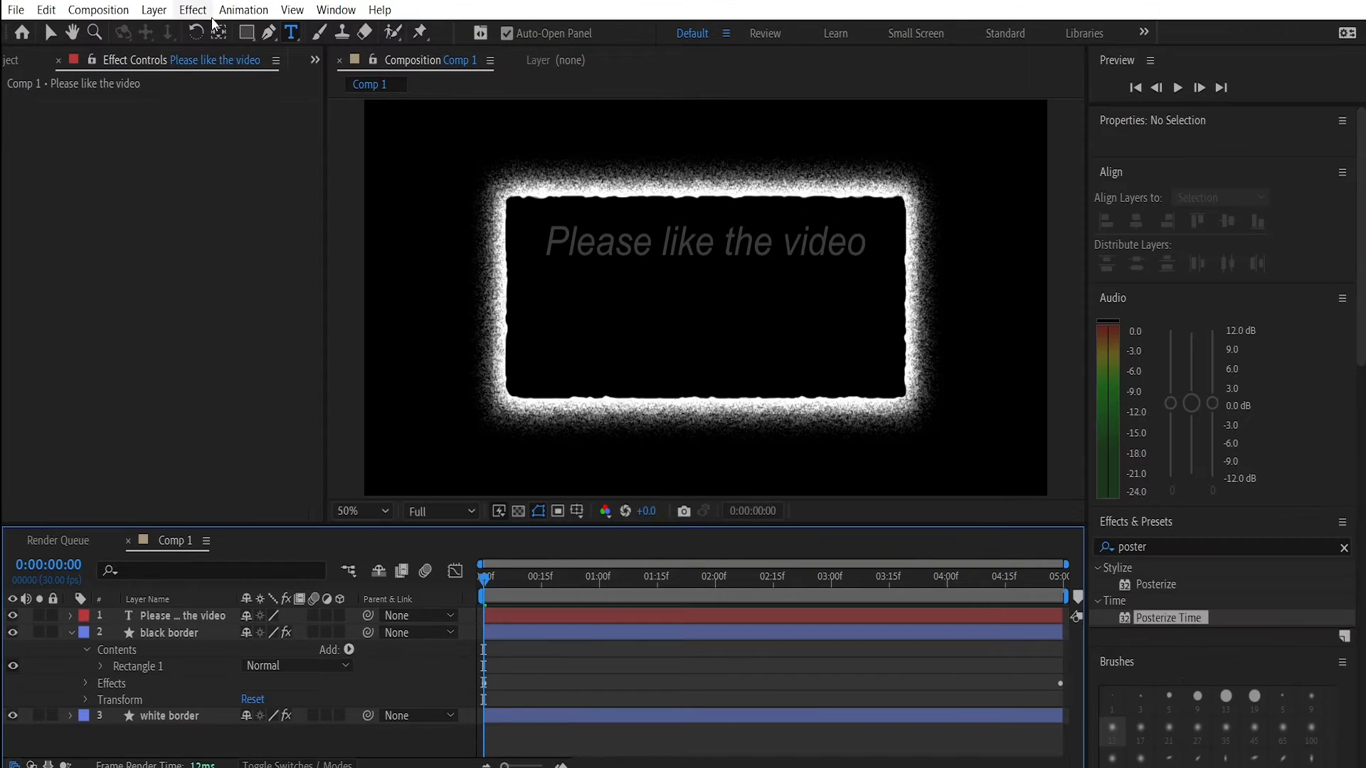
click(608, 329)
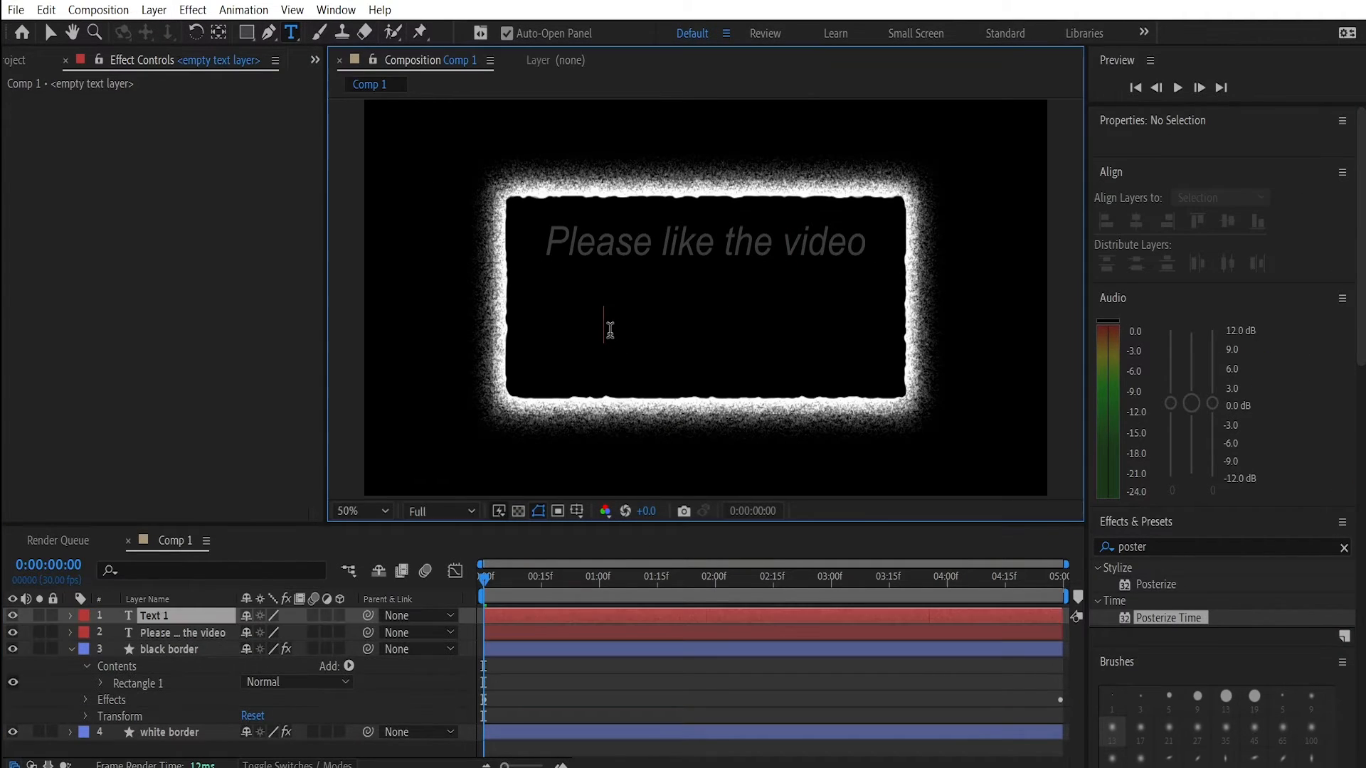
- Add white (FFFFFF) italic 'And subscribe' below the gray line inside the box
text(And subscribe)
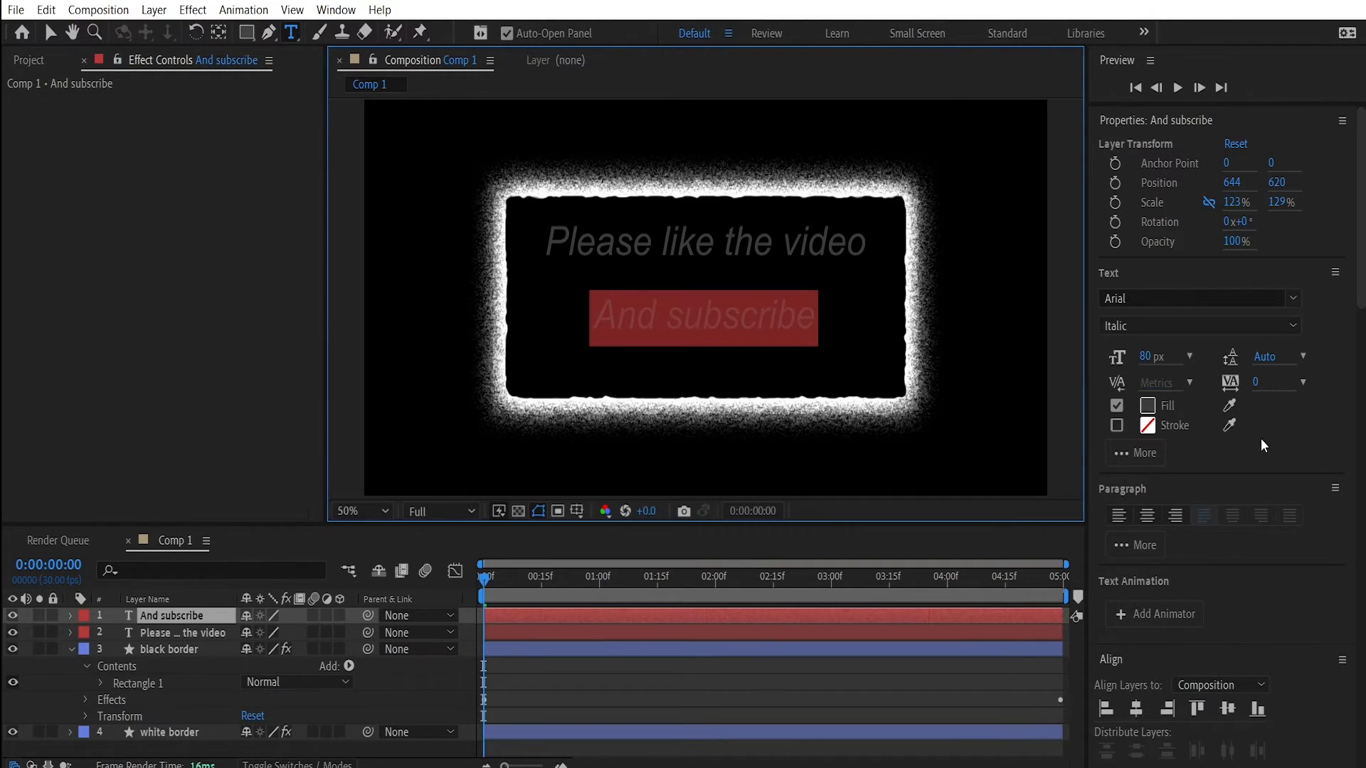
click(1148, 405)
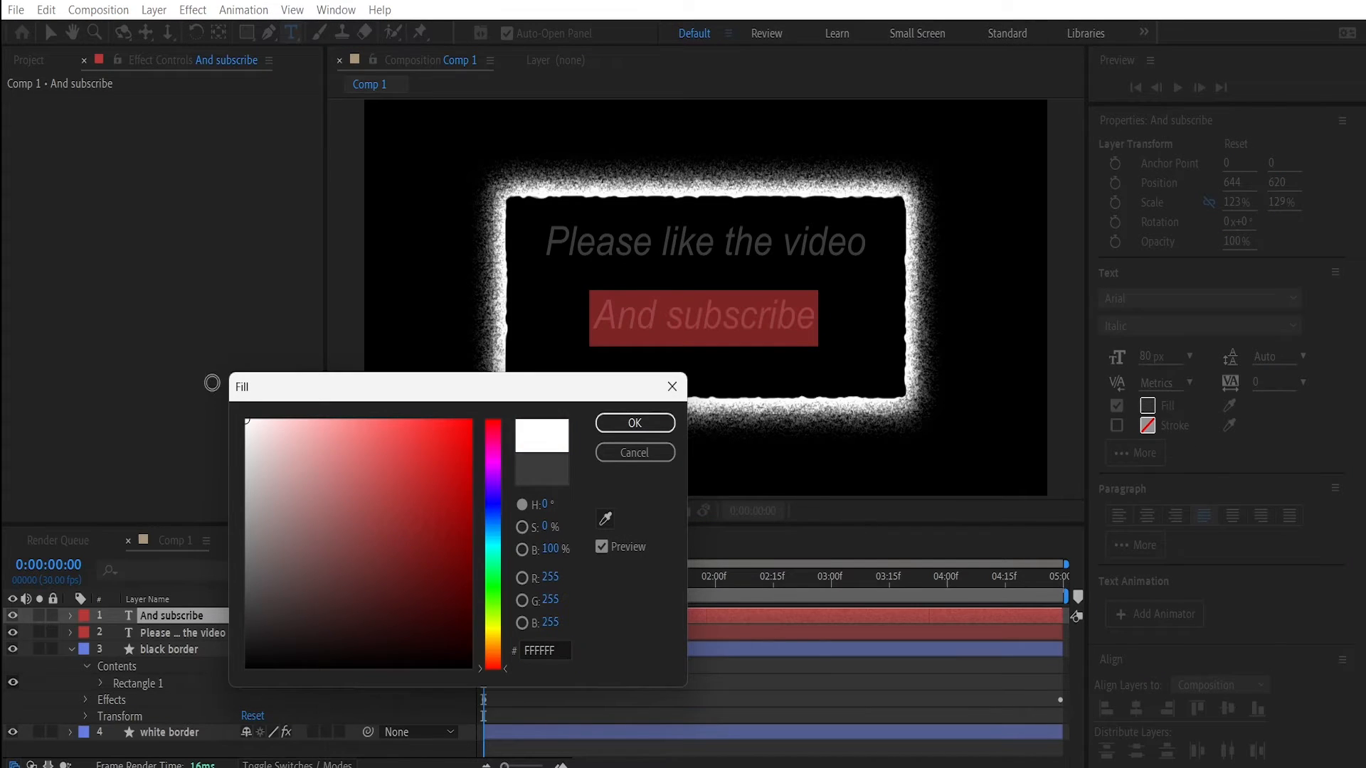
click(633, 422)
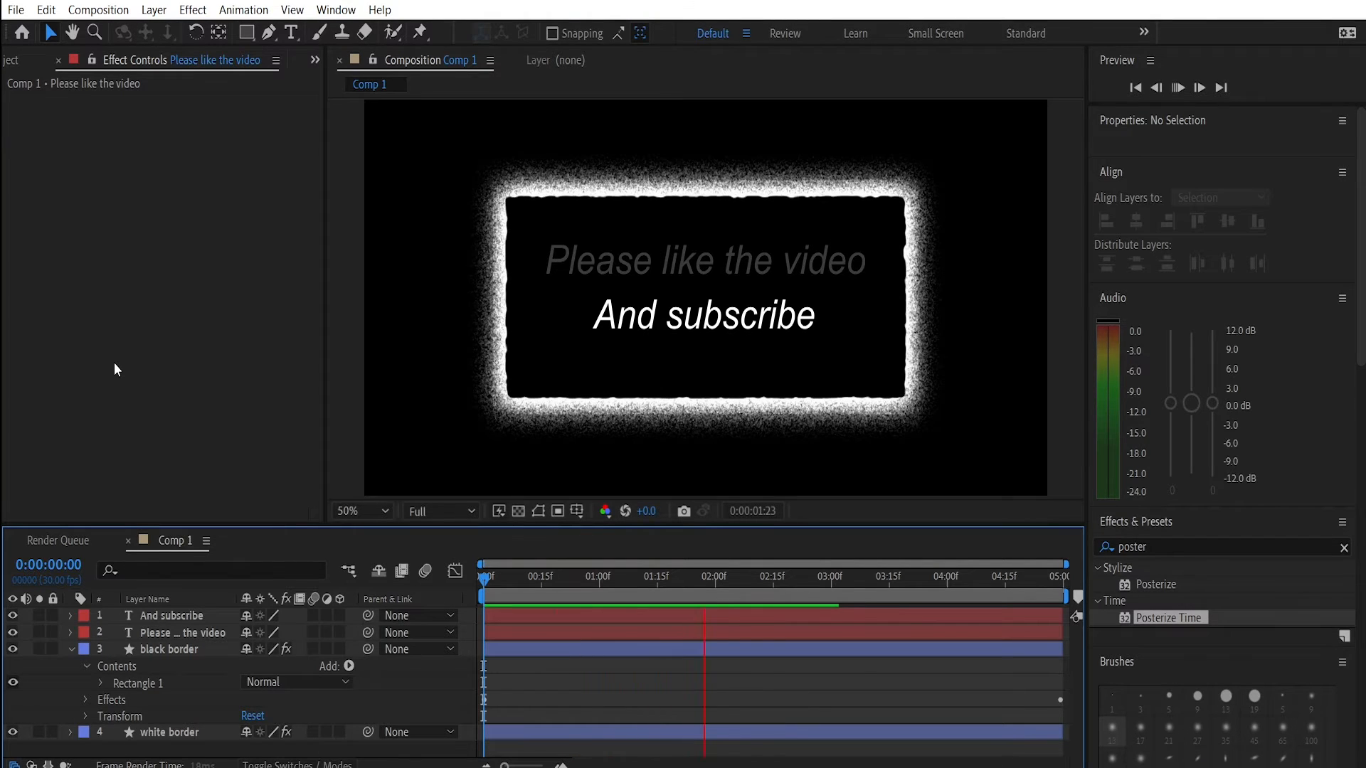
click(1177, 87)
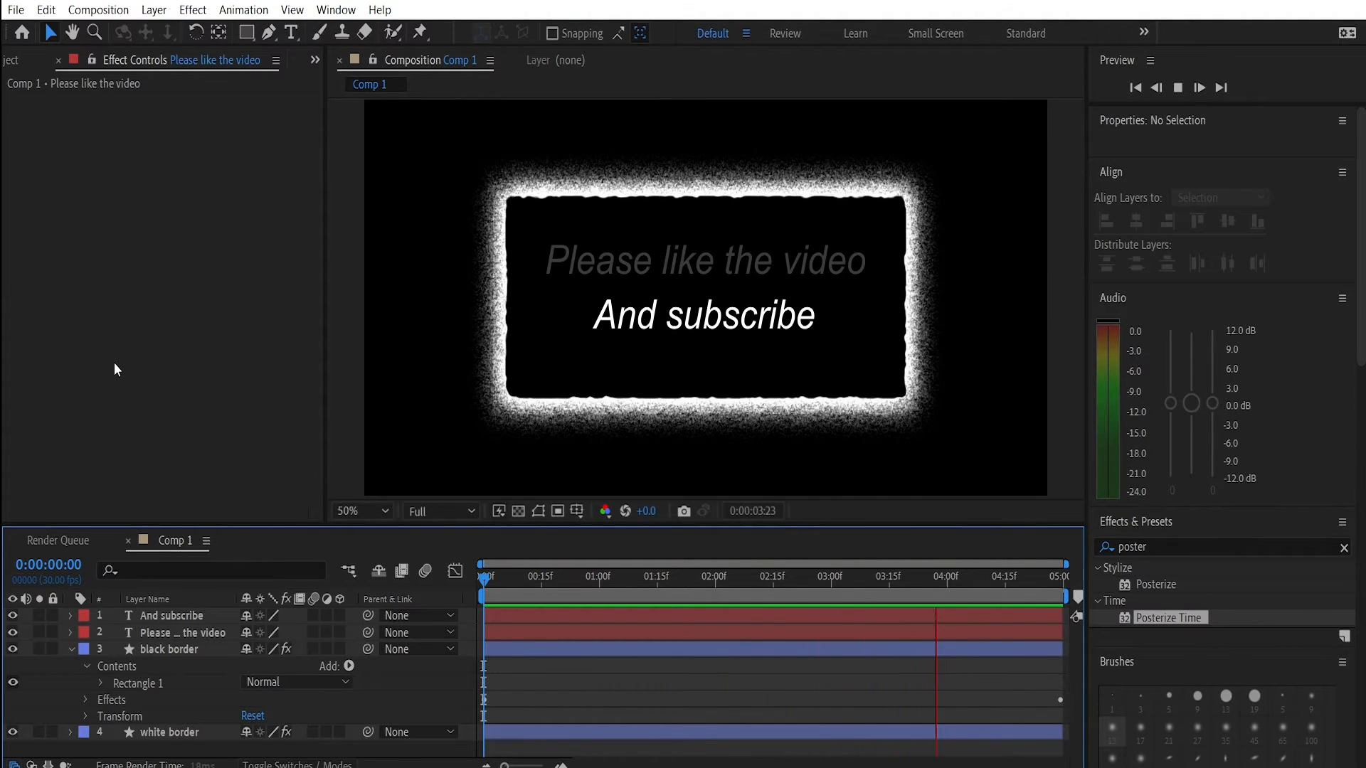